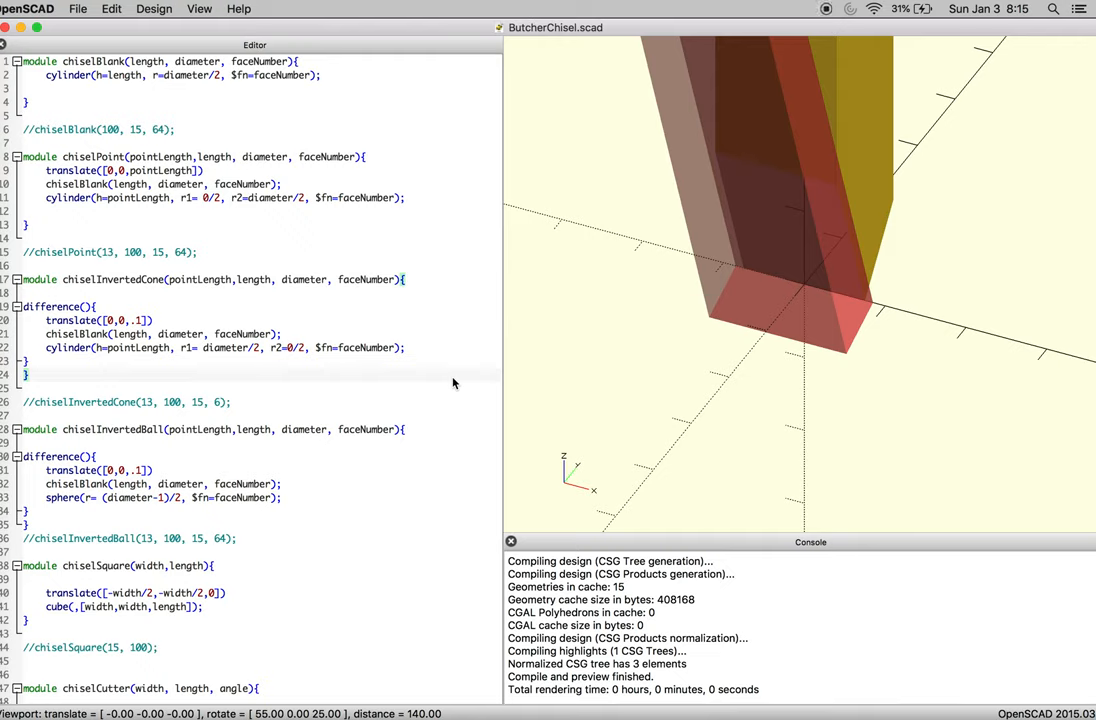
mouse_move(403, 490)
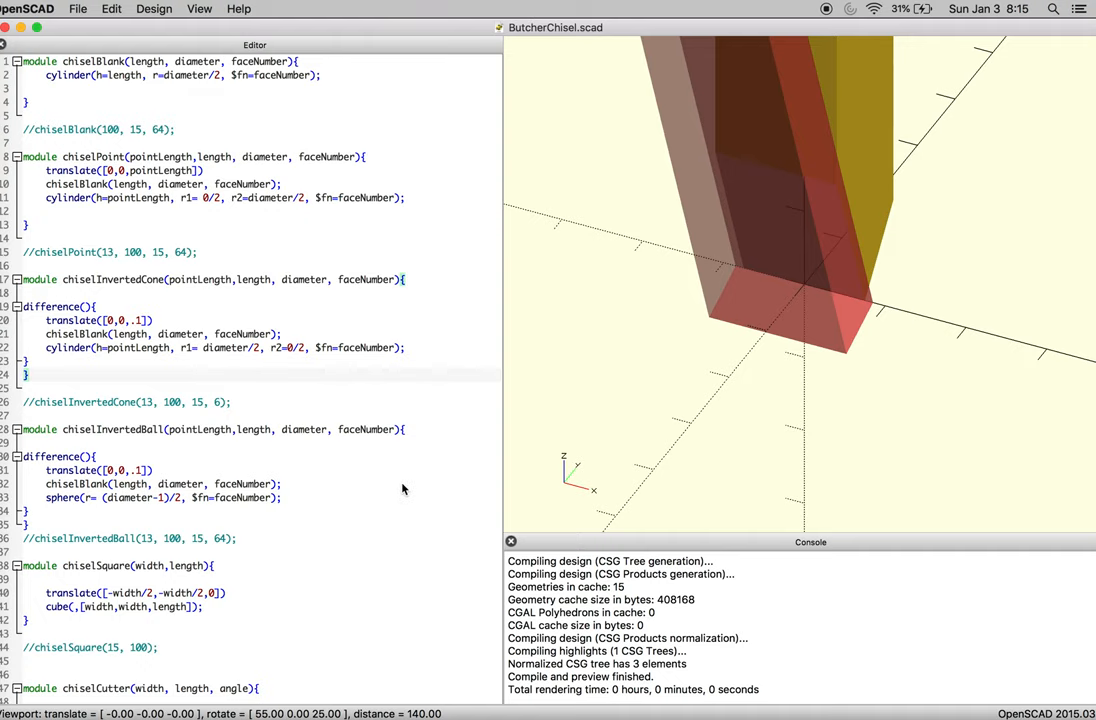
Scroll down to the chiselButcher module and its test call at the end of the file
scroll(down, 3)
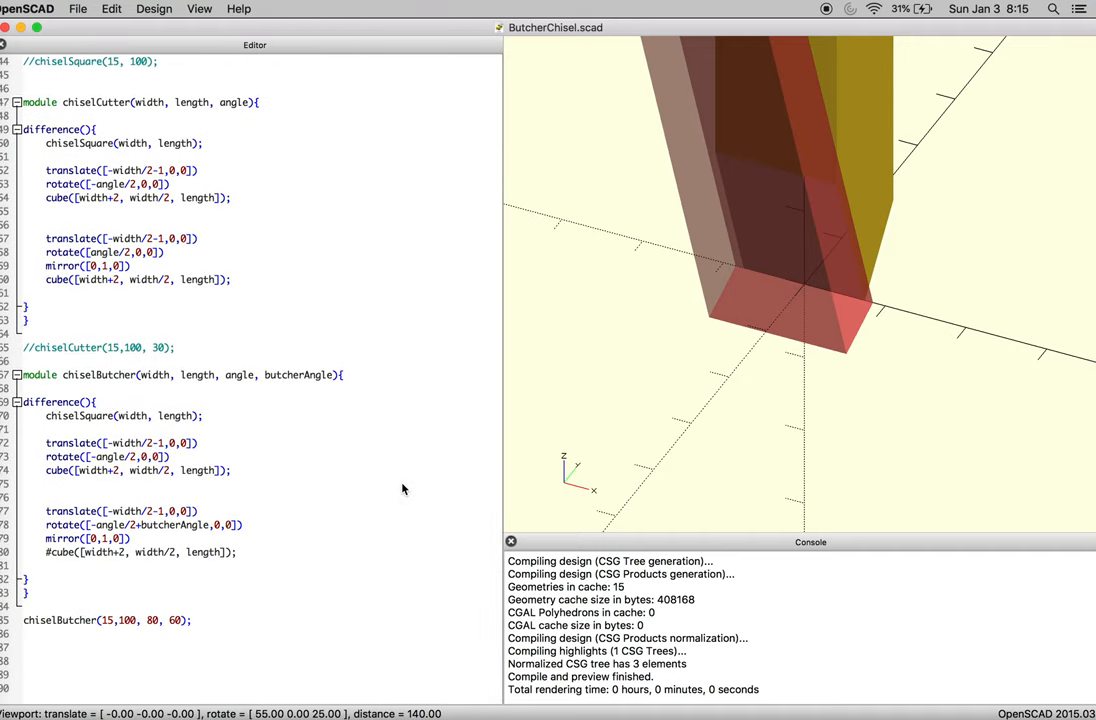
mouse_move(187, 602)
text(chiselA)
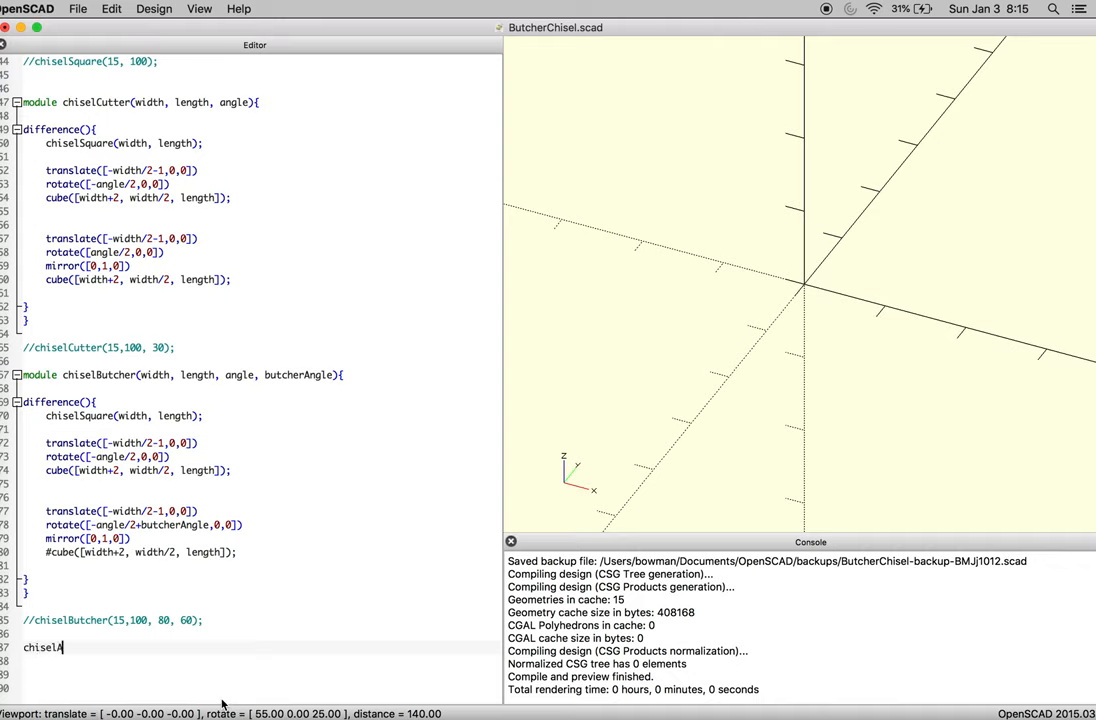
Comment out chiselButcher's call and wrap it in chiselArray(spacing){ translate([0,5*spacing,0]) }
text(rray()
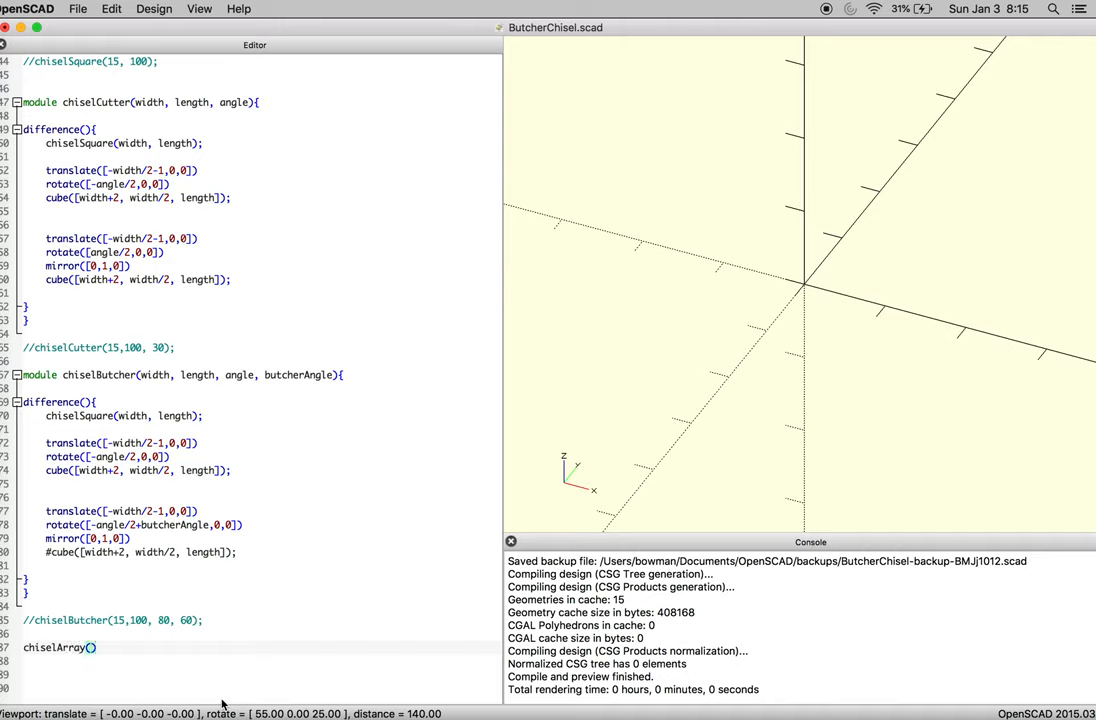
text({)
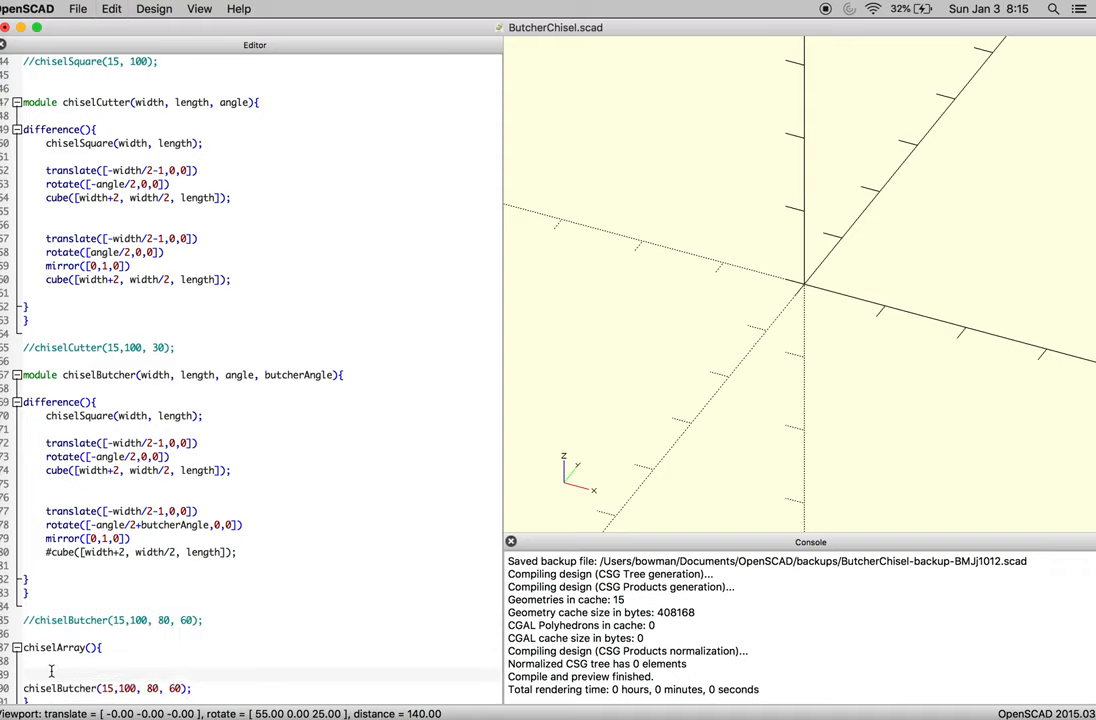
text(trnas)
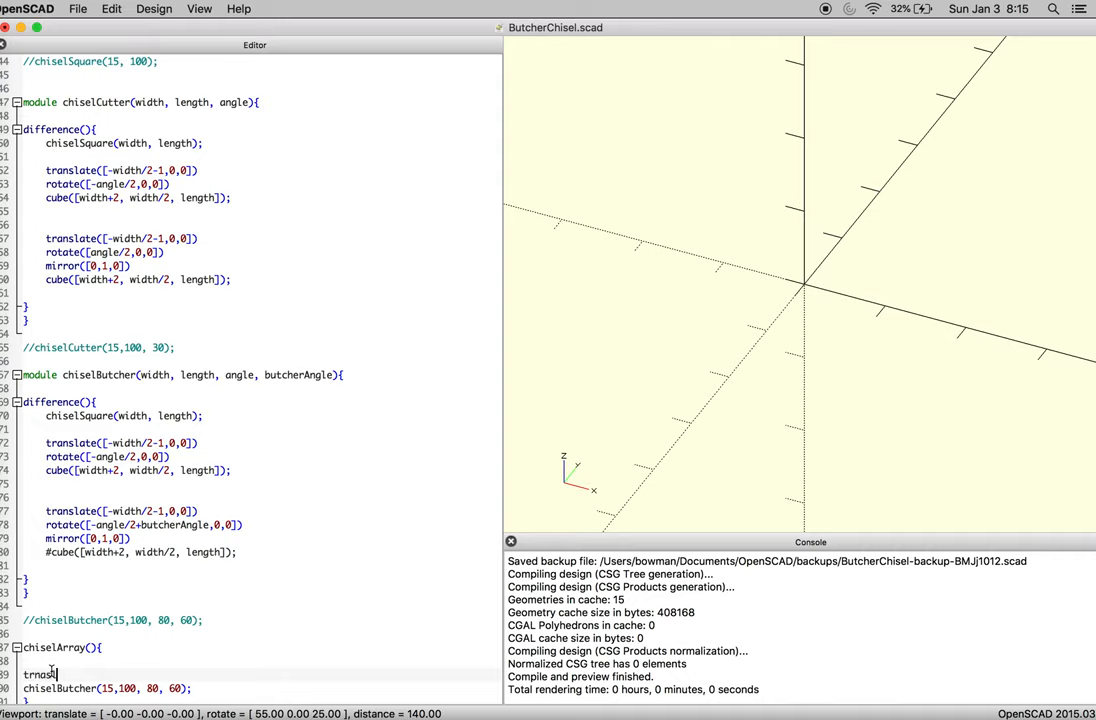
key(BackSpace)
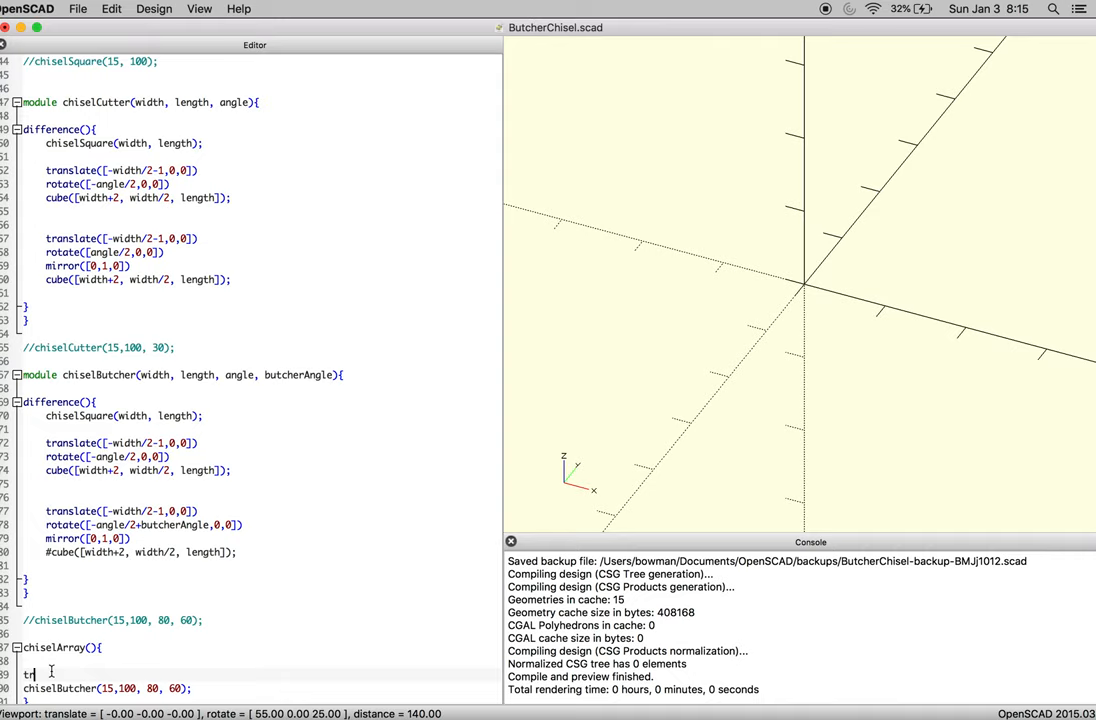
text(ranslate)
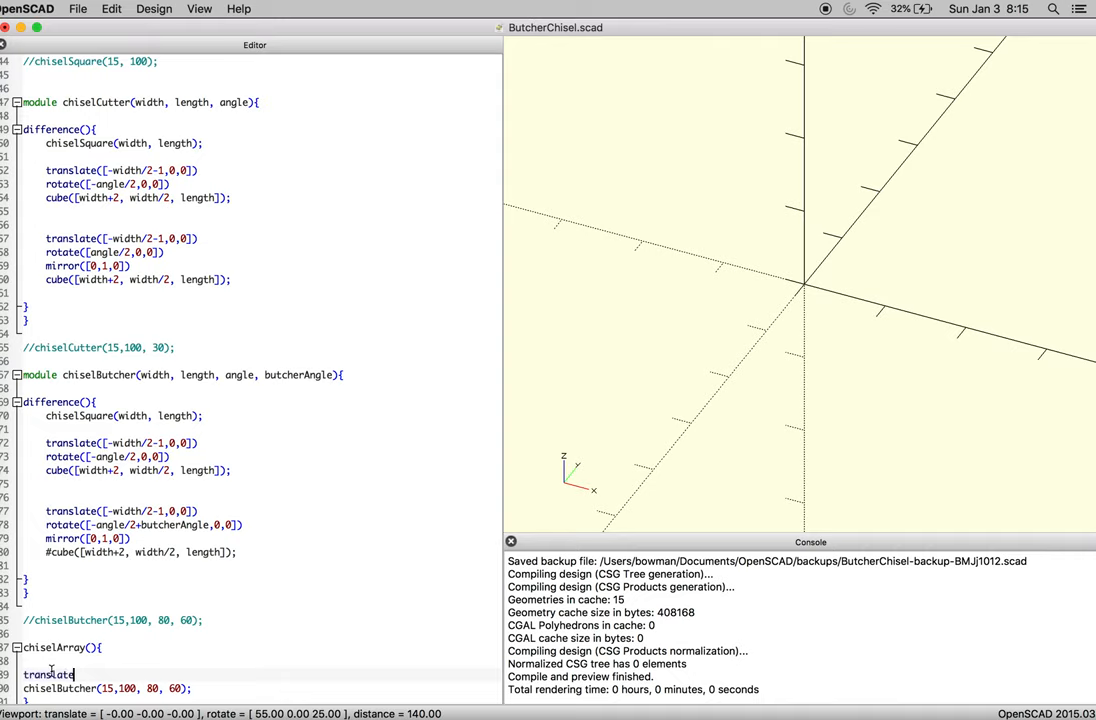
text(([0,)
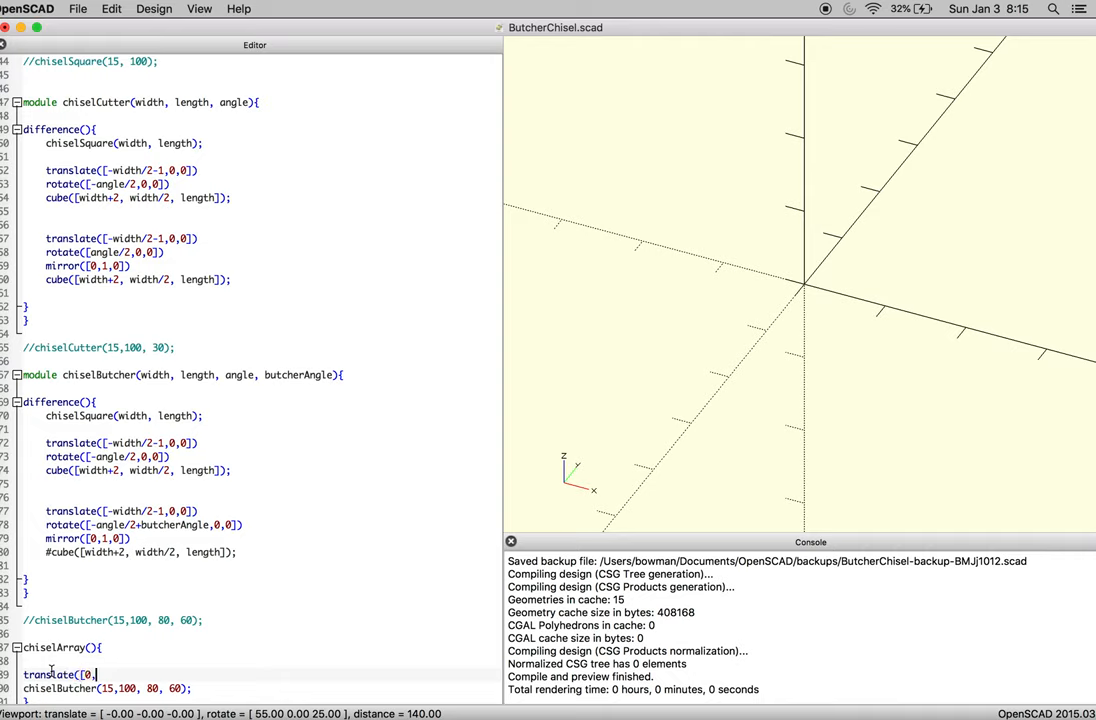
text(0,0)
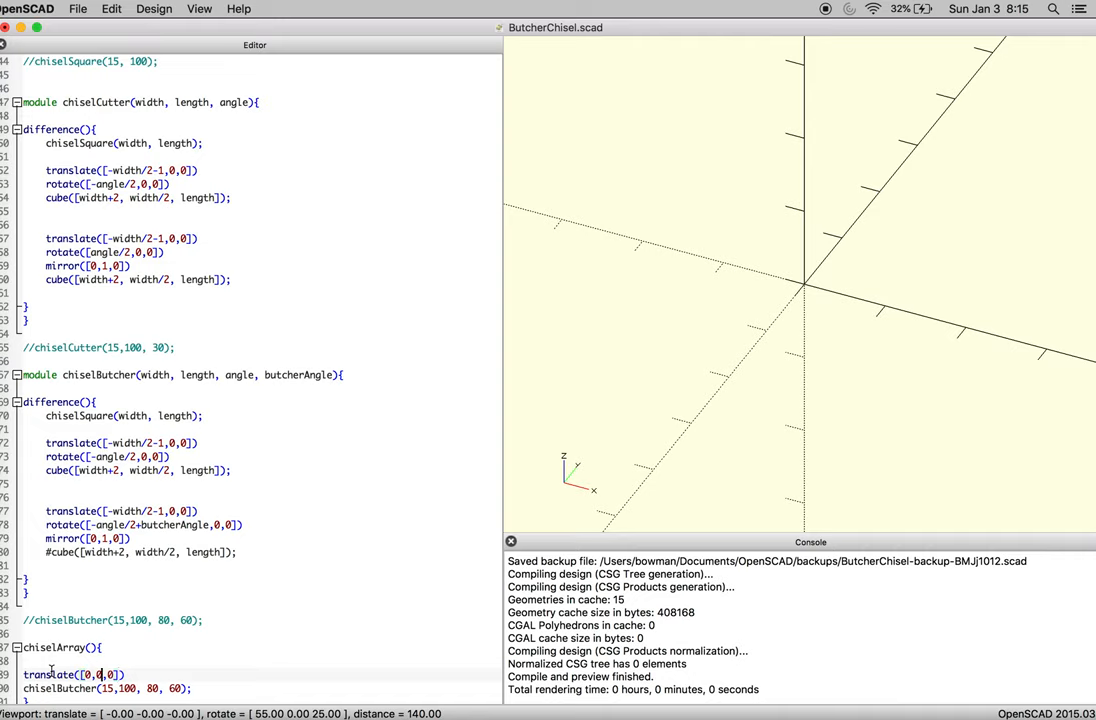
text(spacing)
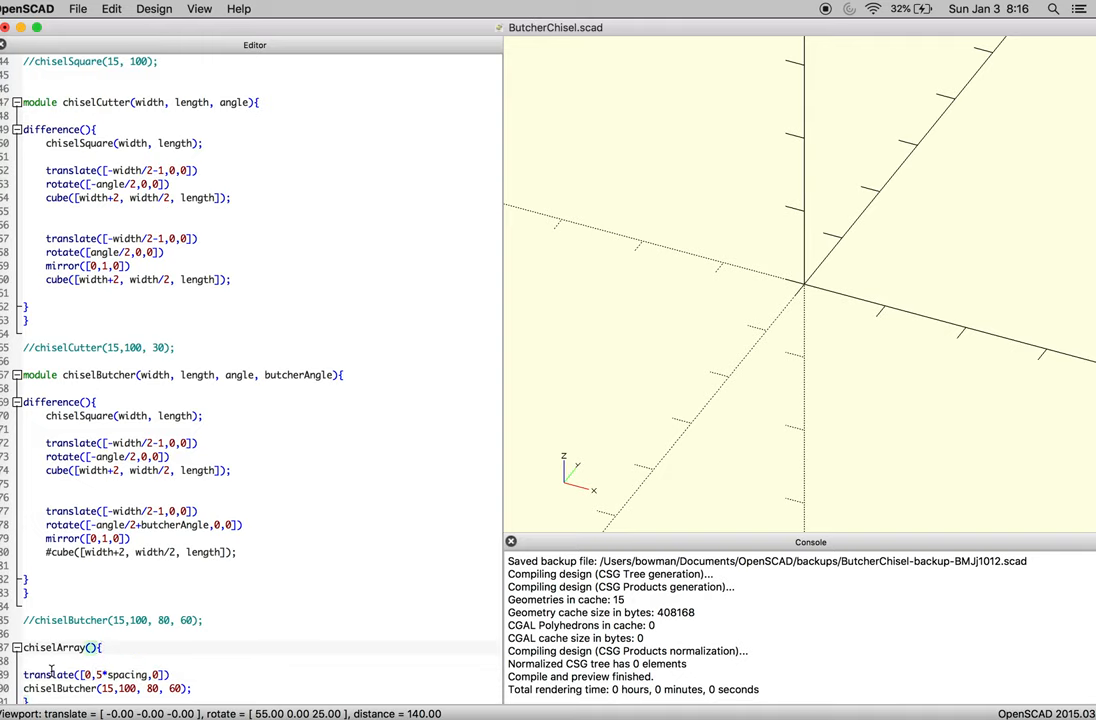
text(spacing)
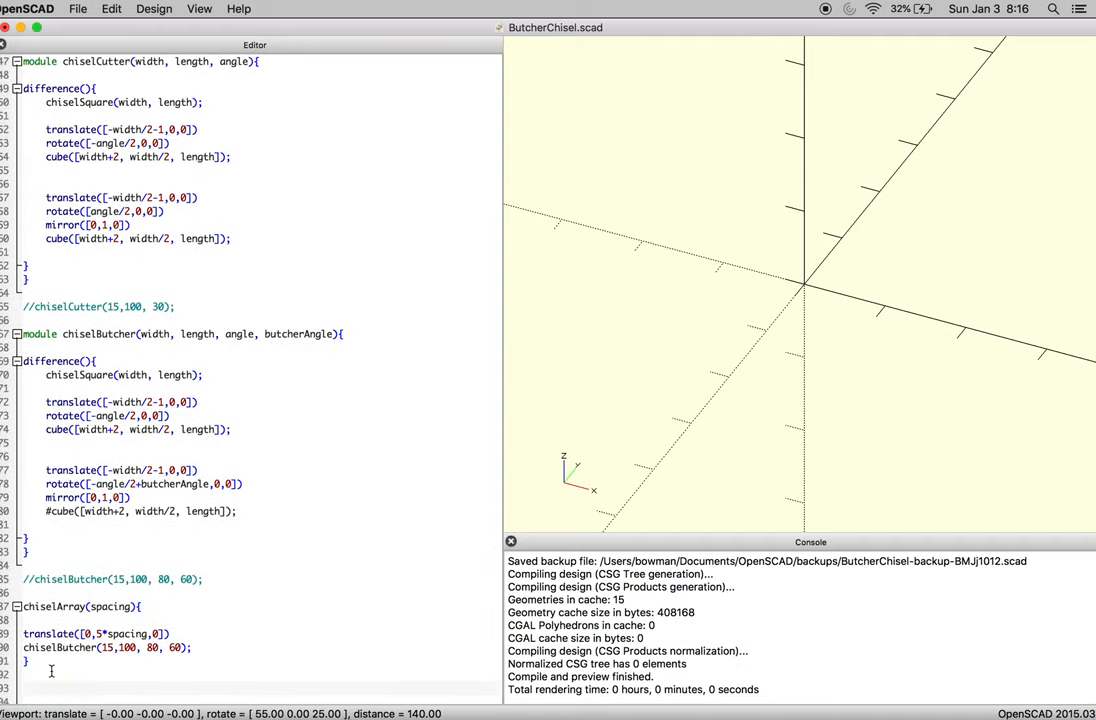
Declare chiselArray as a module, call chsielArray(20), and preview, showing an unknown-module warning
text(chsielA)
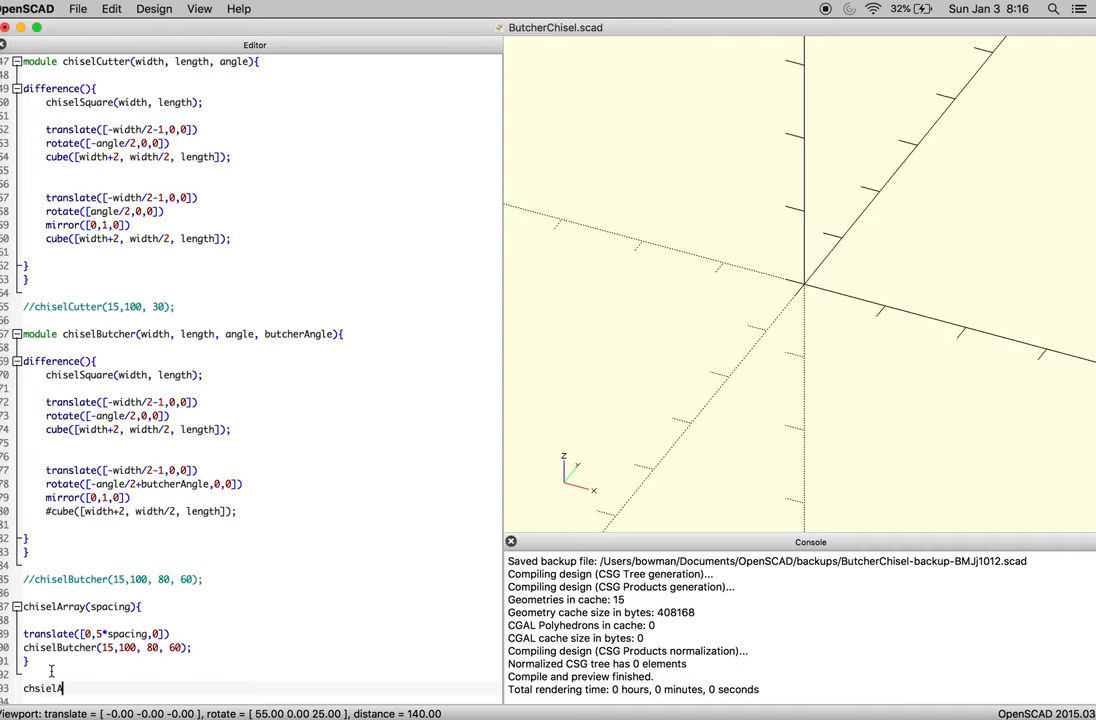
text(rray)
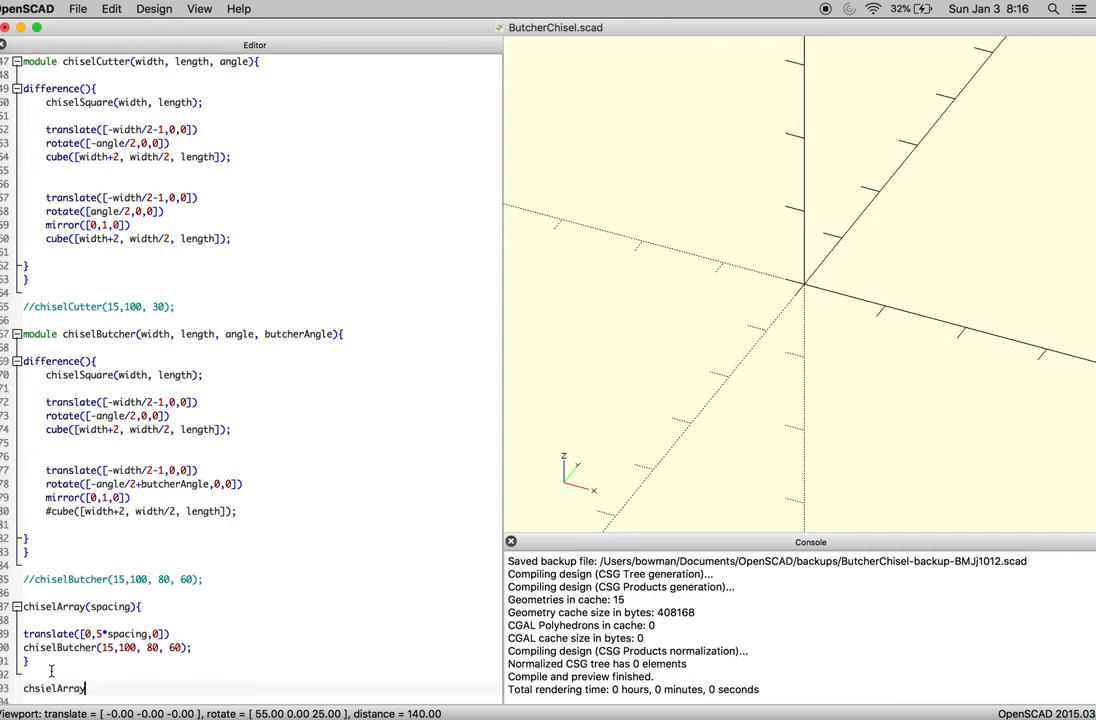
text(()
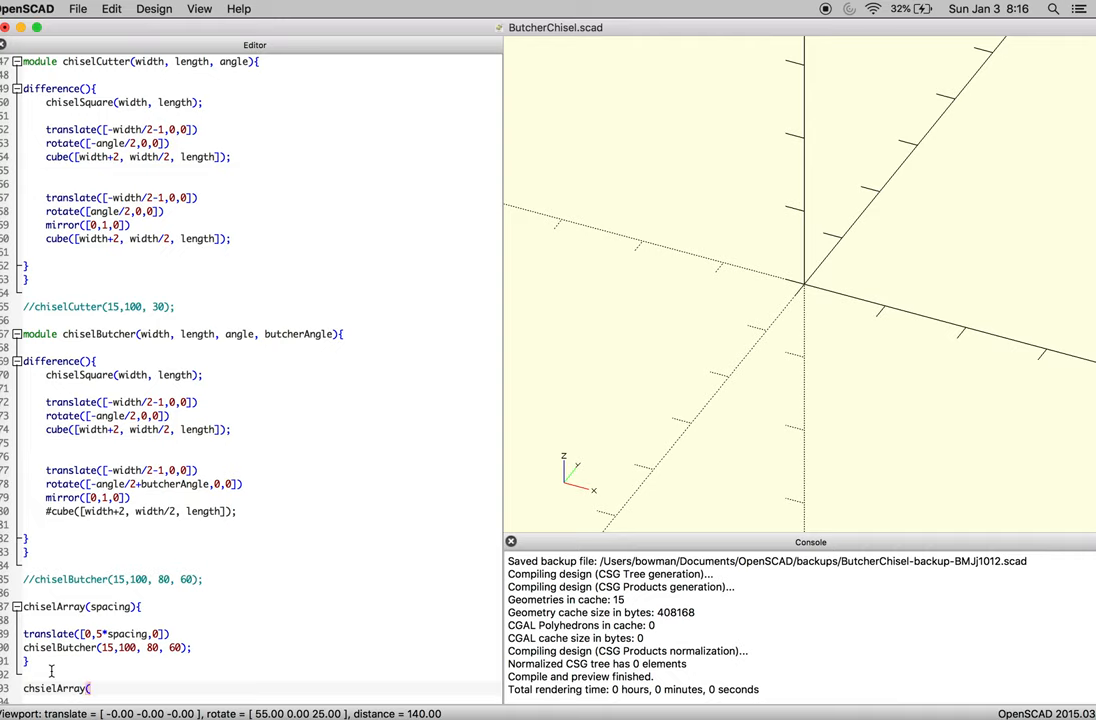
text(20)
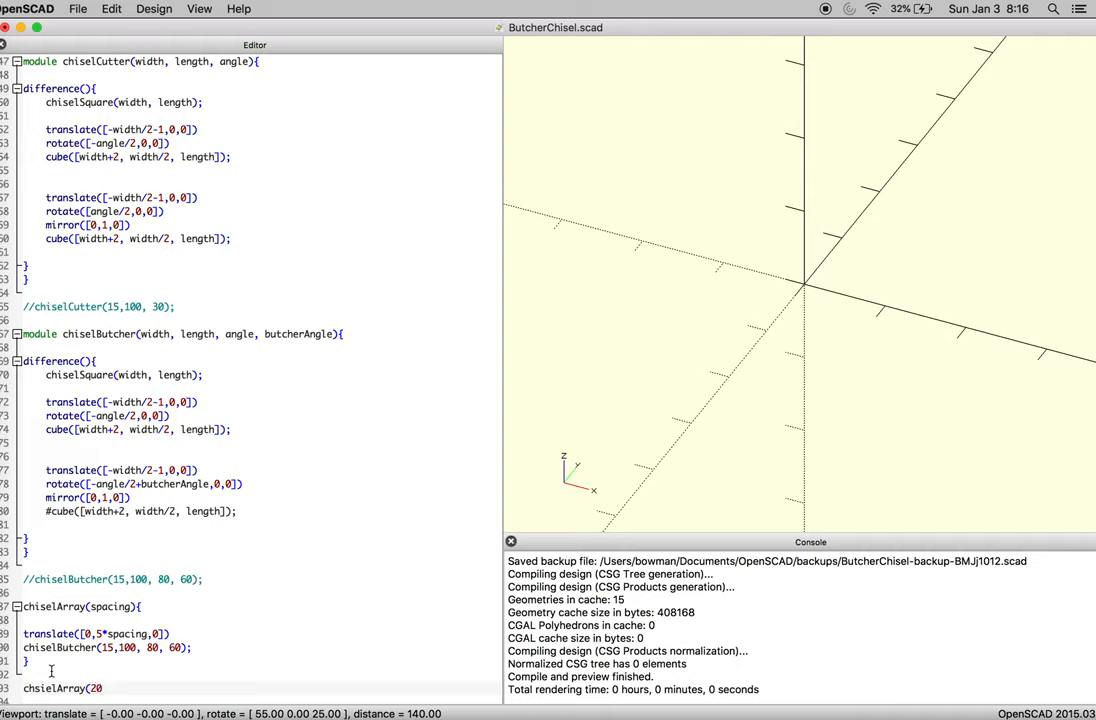
text();)
text(module )
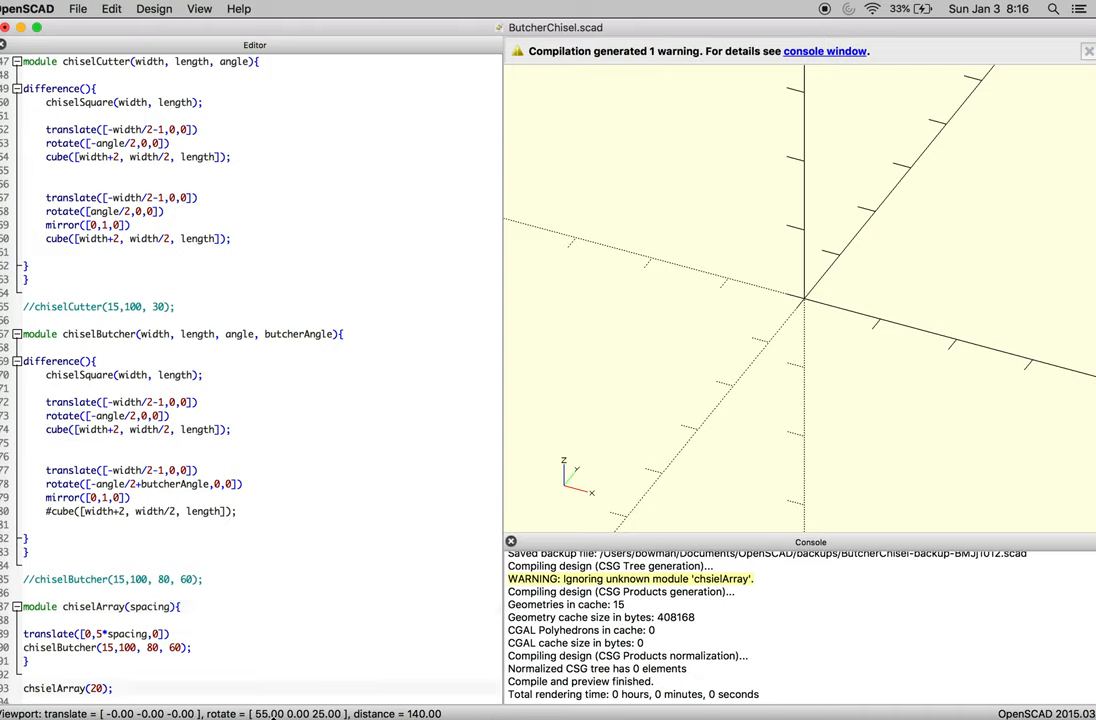
Correct the call to chiselArray(20) and orbit to view the butcher chisel offset along Y
click(1089, 51)
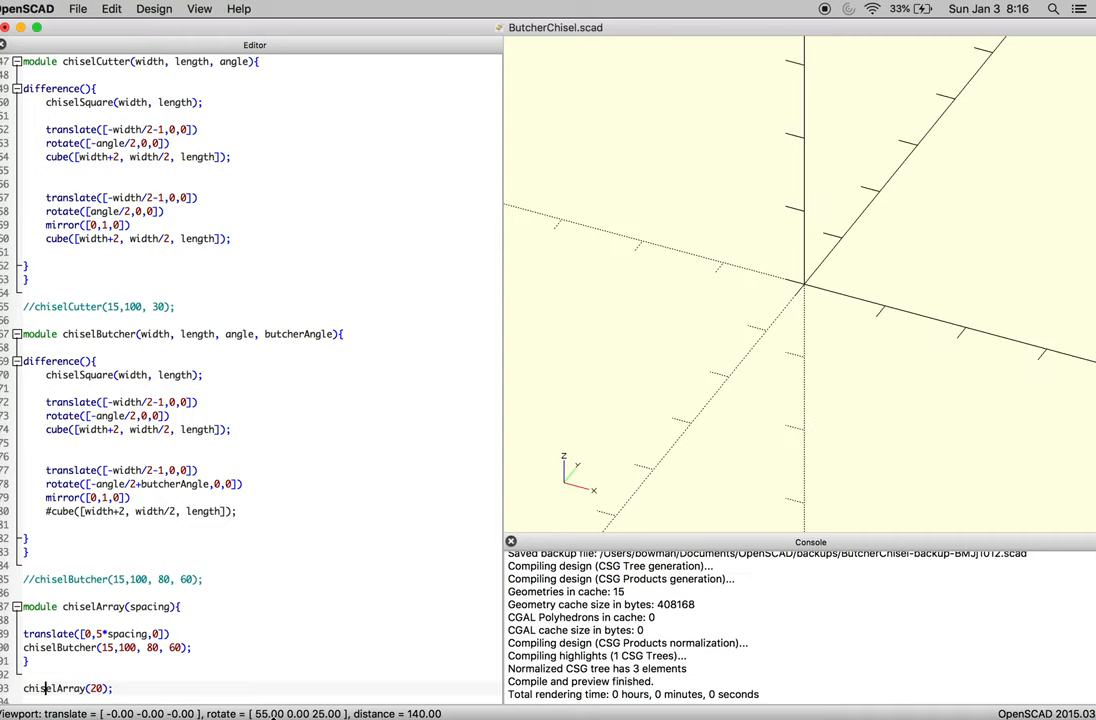
scroll(down, 3)
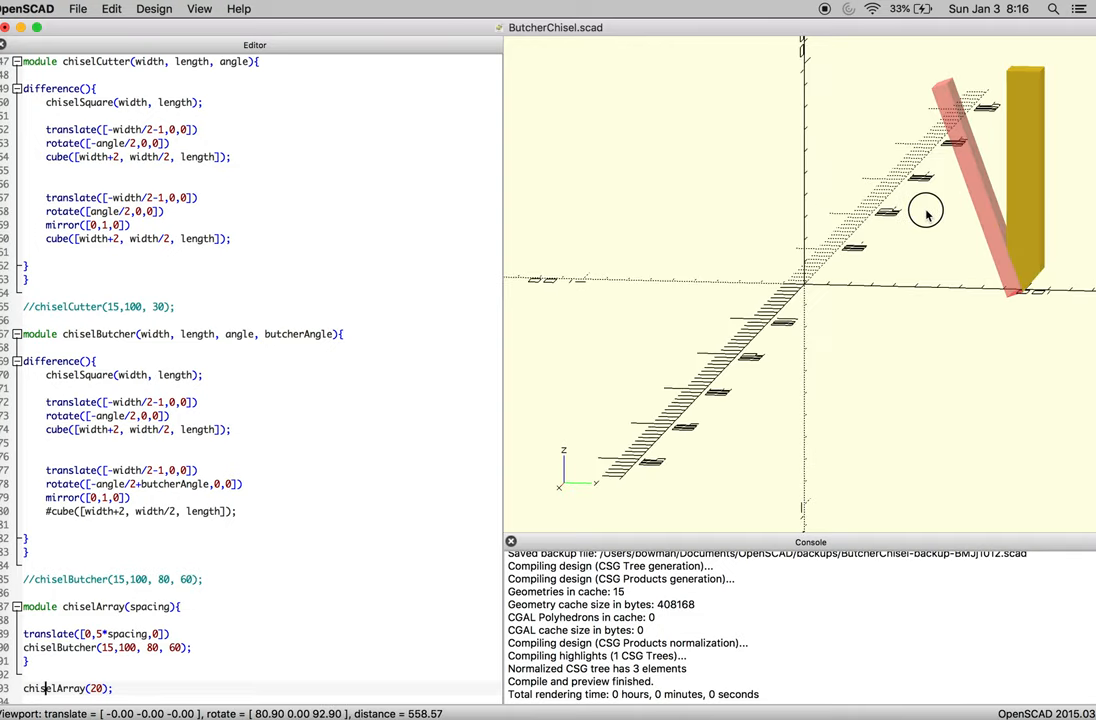
drag(925, 210, 947, 200)
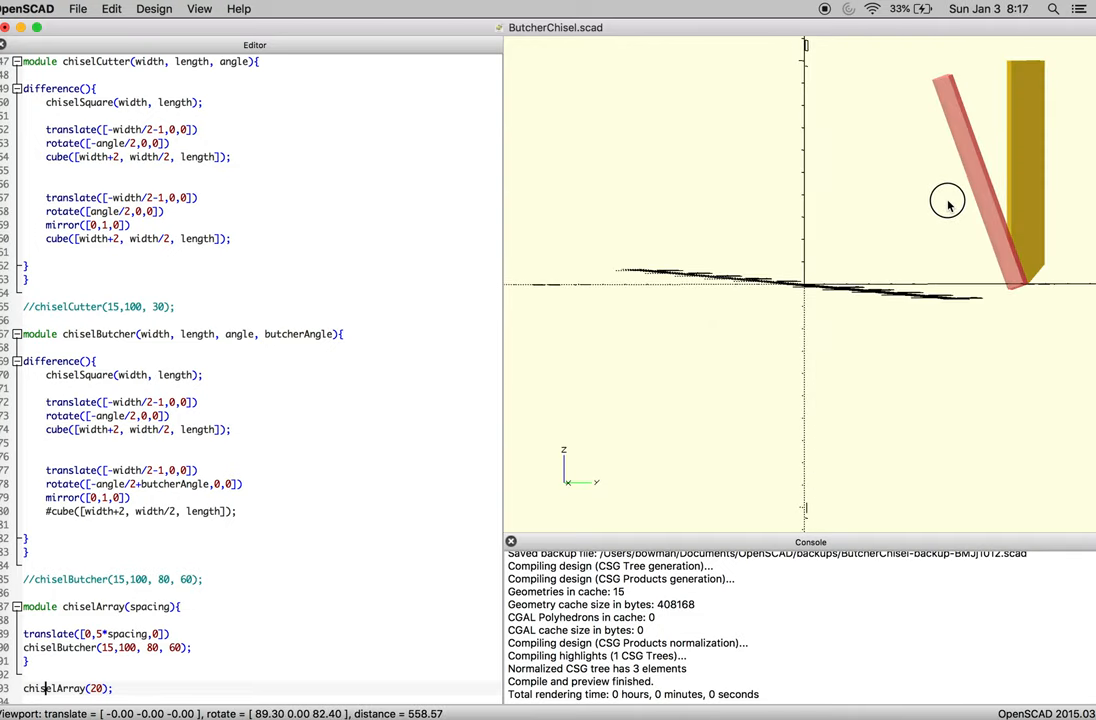
drag(947, 200, 895, 200)
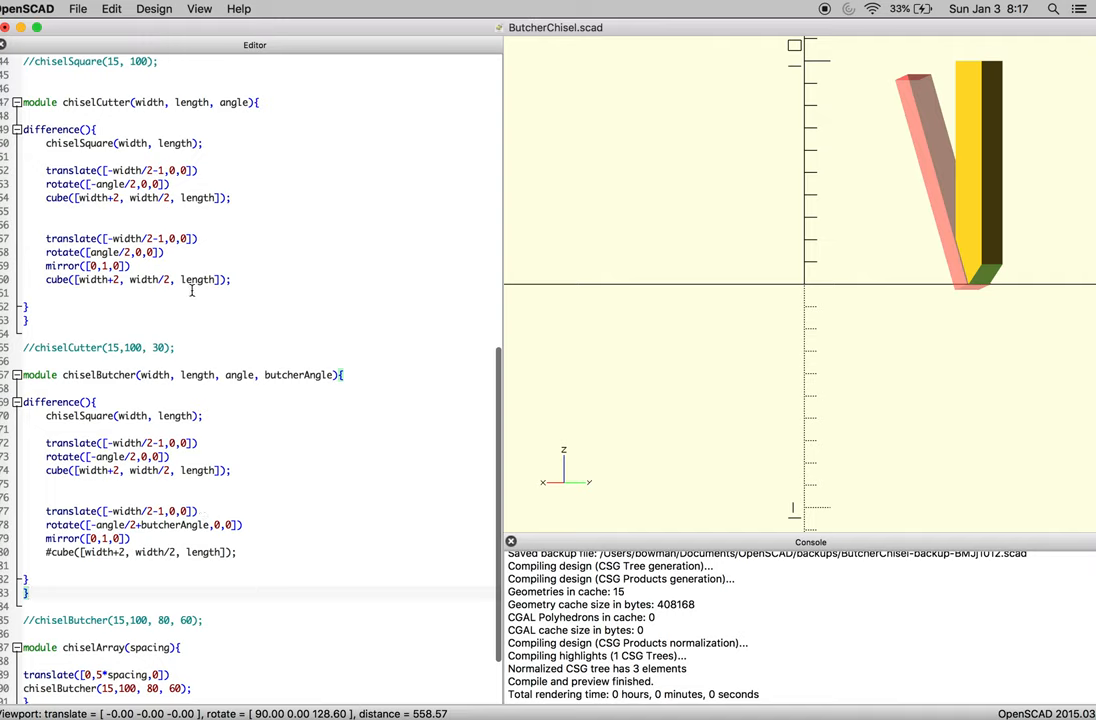
Add a chiselInvertedBall(13, 100, 15, 64) call inside the chiselArray module
triple_click(97, 347)
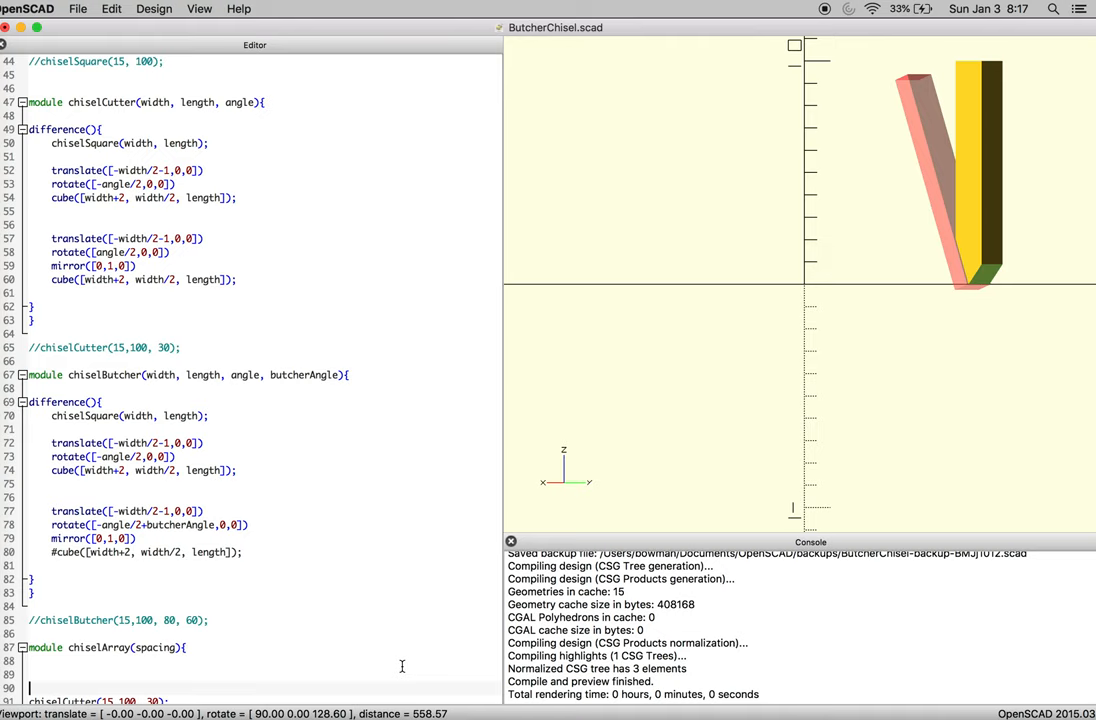
scroll(up, 3)
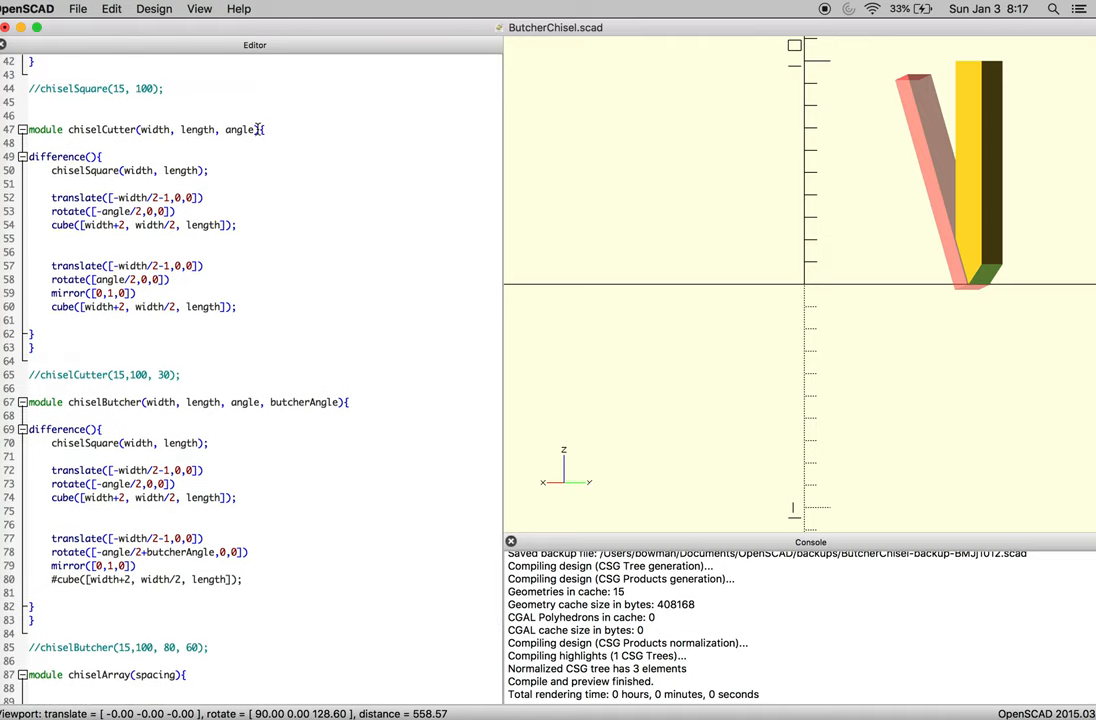
scroll(up, 3)
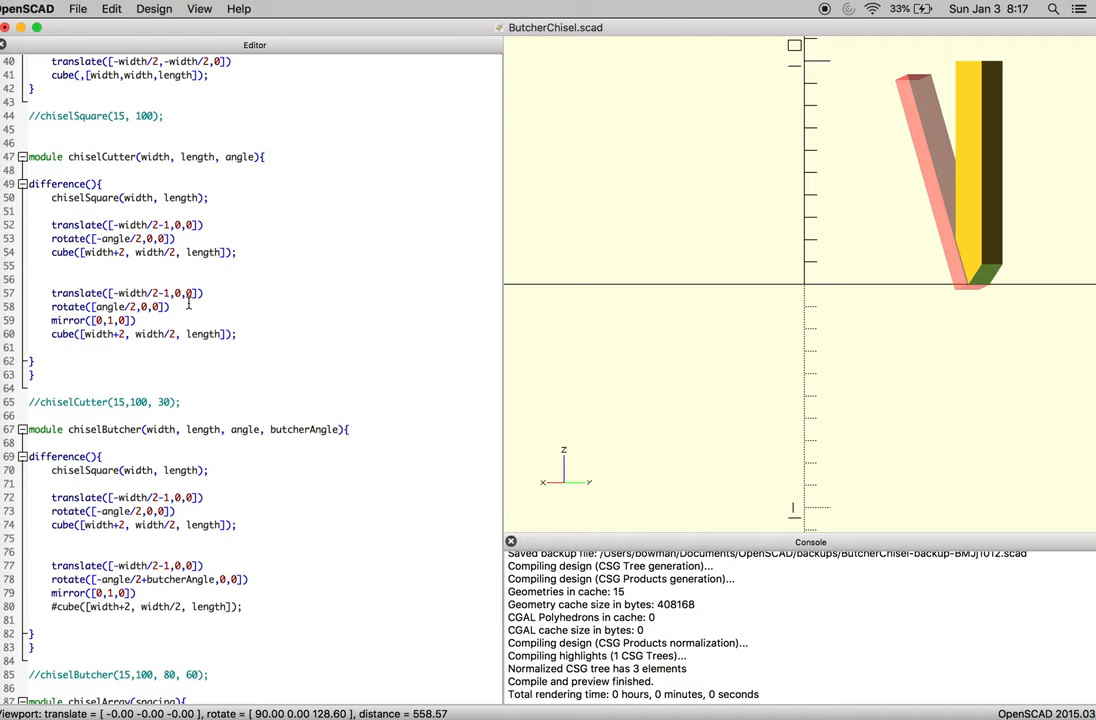
scroll(down, 3)
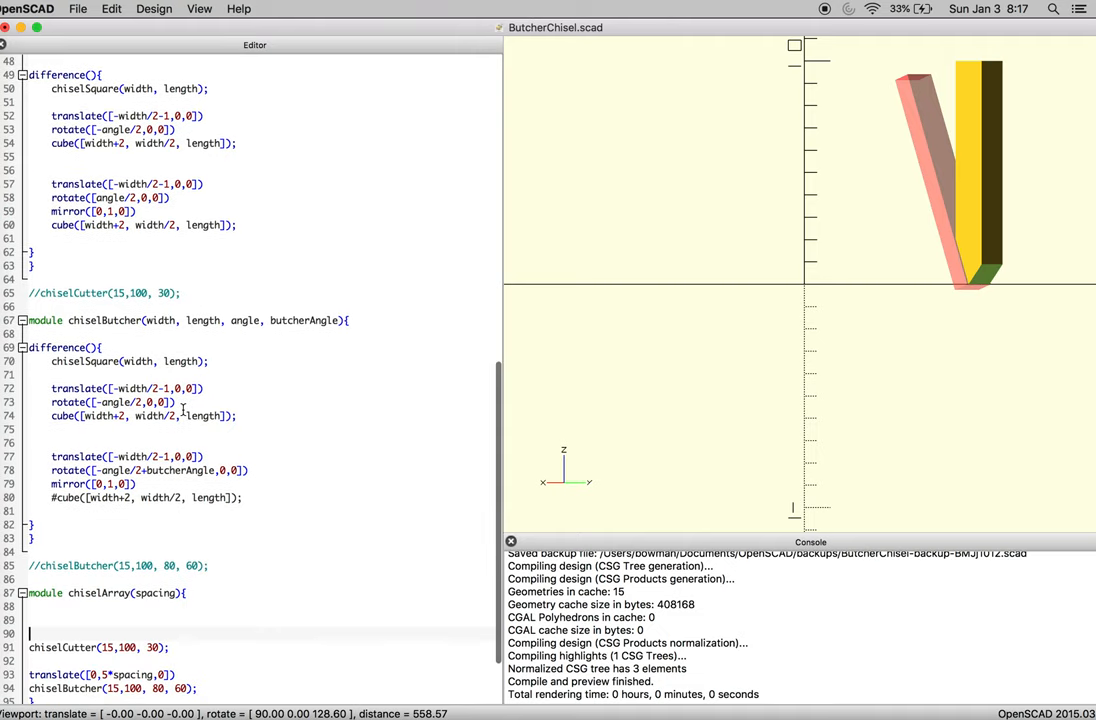
scroll(up, 3)
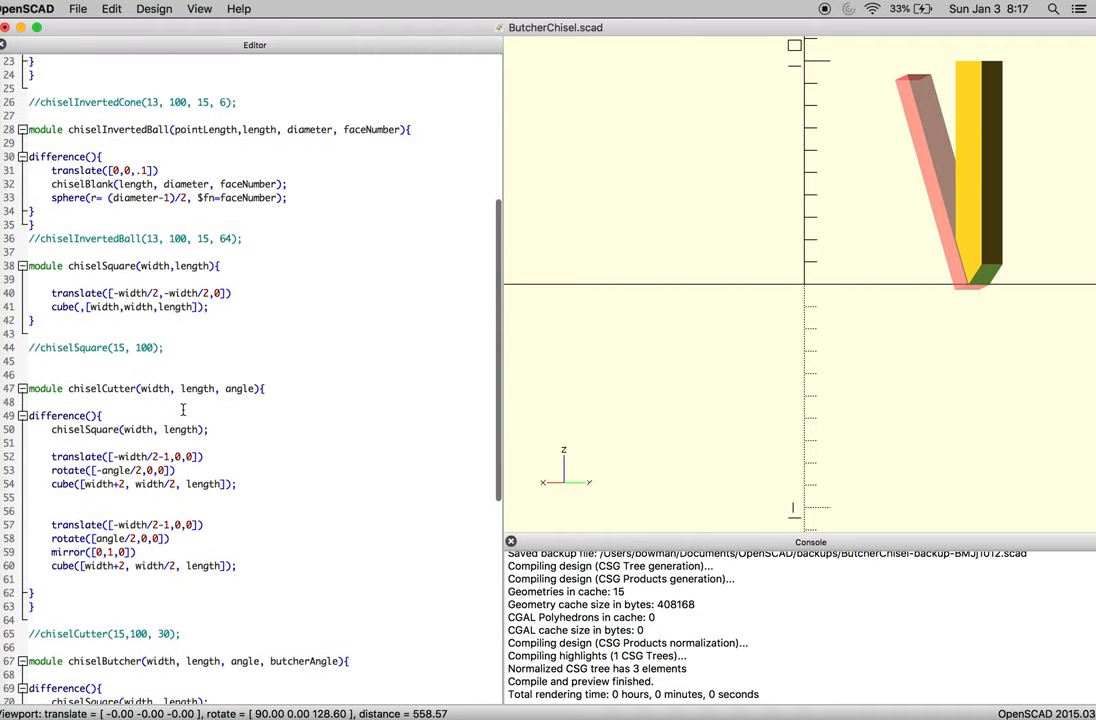
scroll(up, 3)
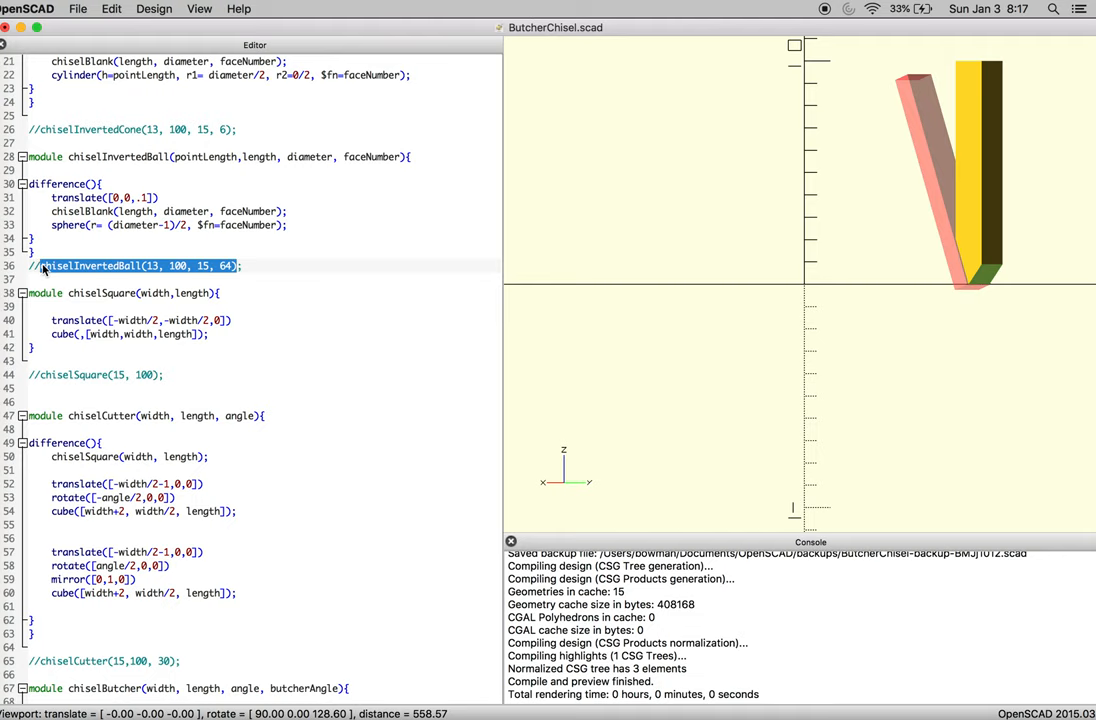
scroll(down, 3)
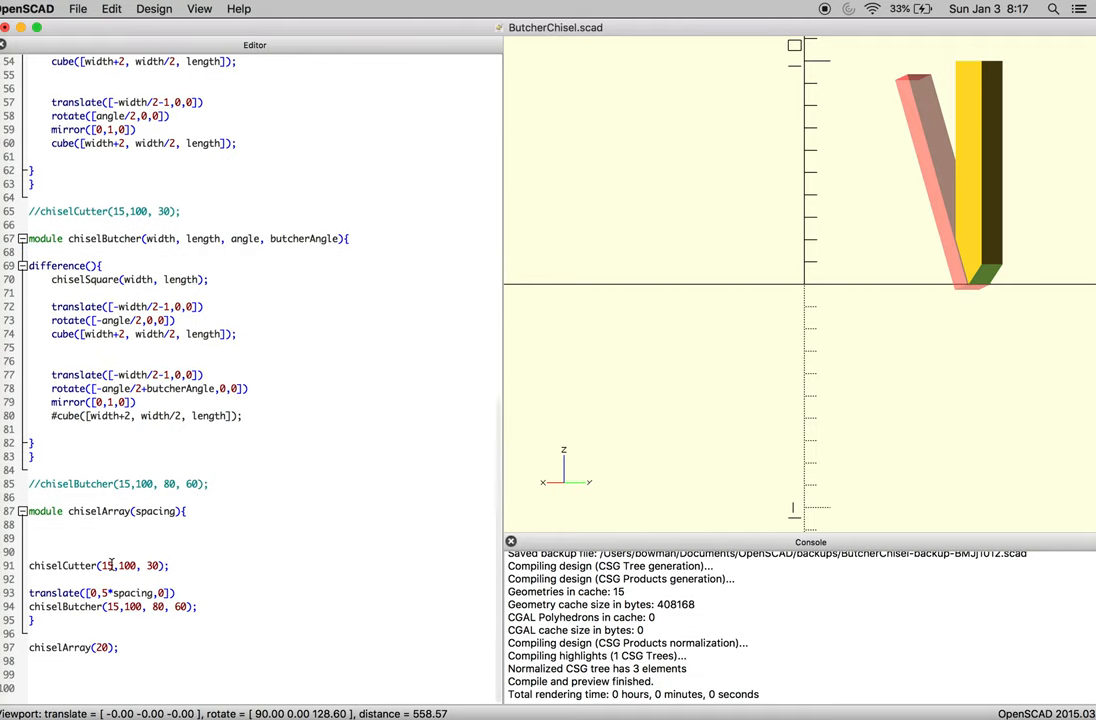
text(chiselInvertedBall(13, 100, 15, 64);)
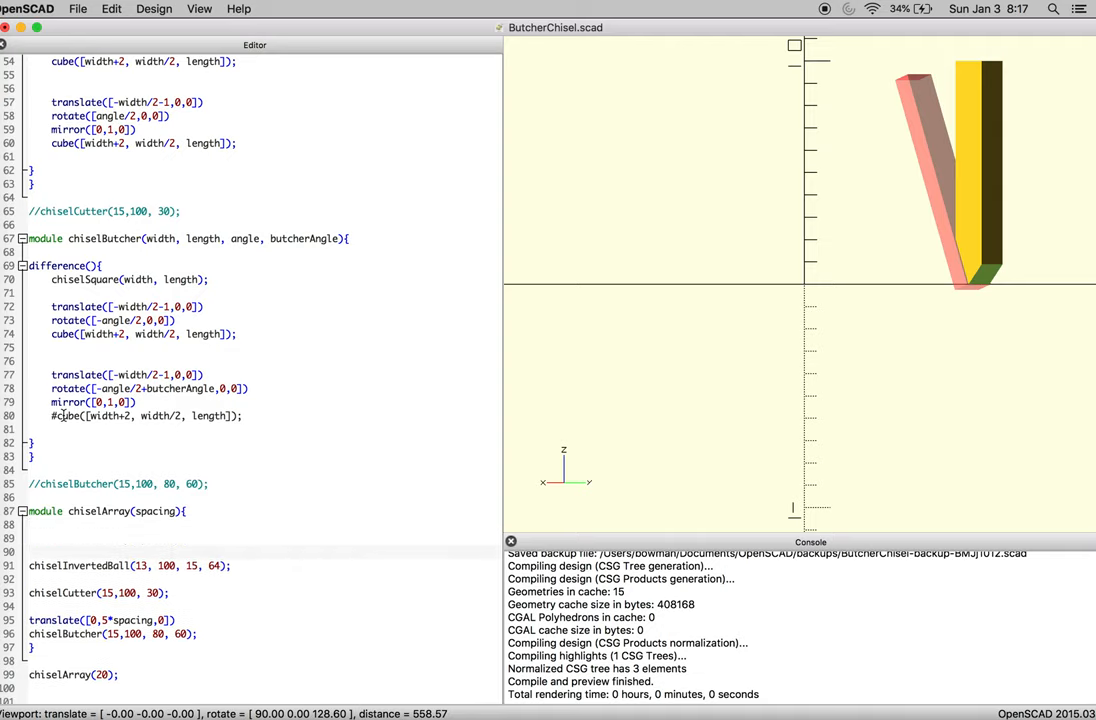
Copy the chiselInvertedCone test call into the chiselArray module
scroll(up, 3)
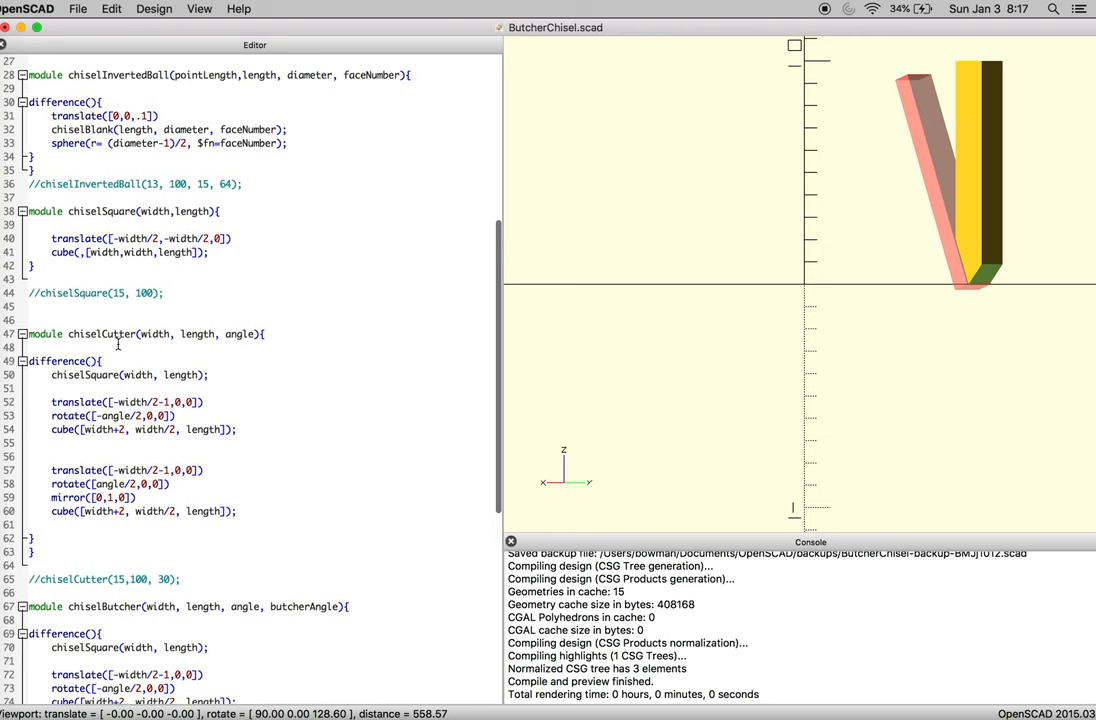
scroll(up, 3)
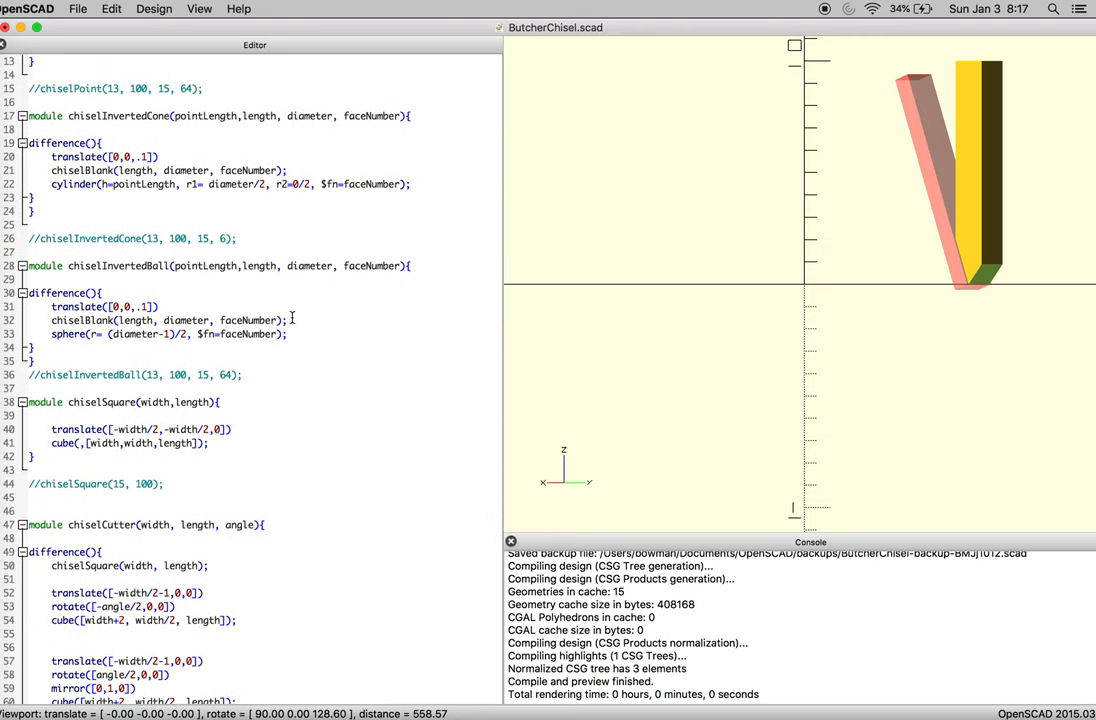
scroll(up, 3)
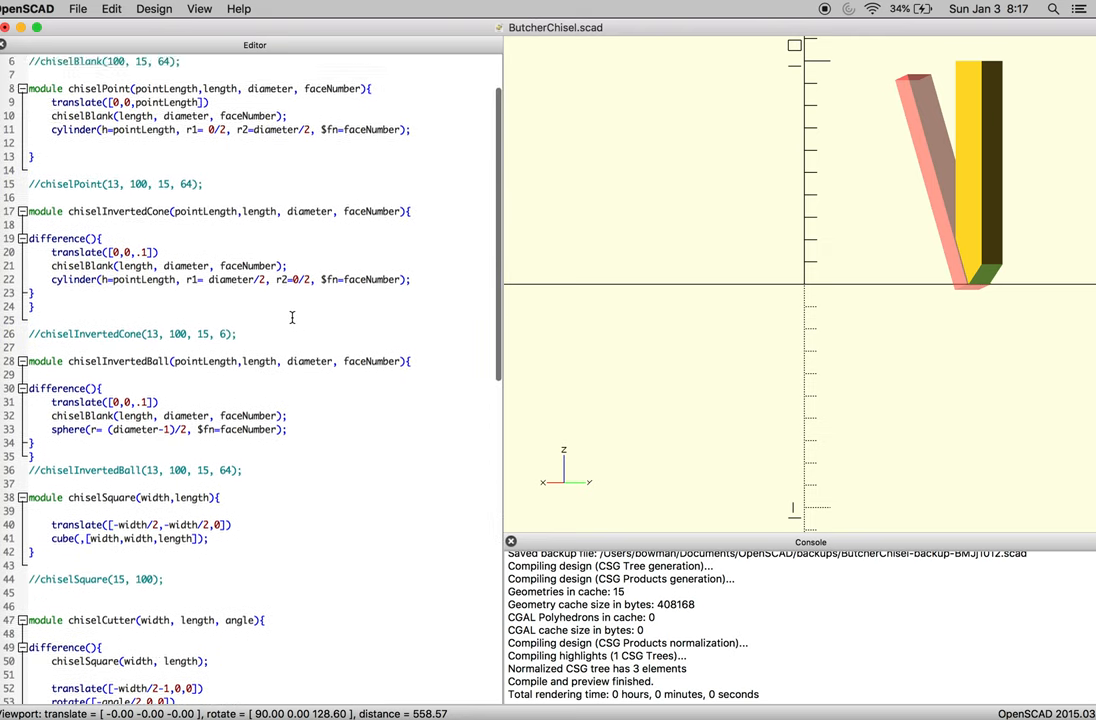
scroll(up, 3)
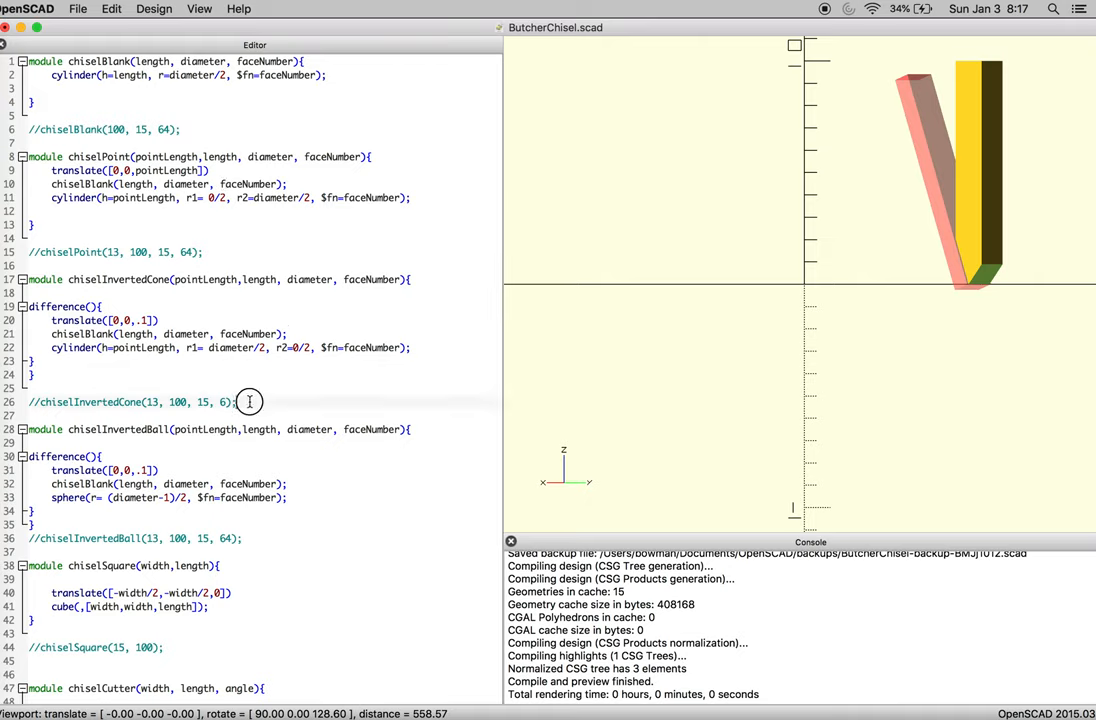
triple_click(130, 401)
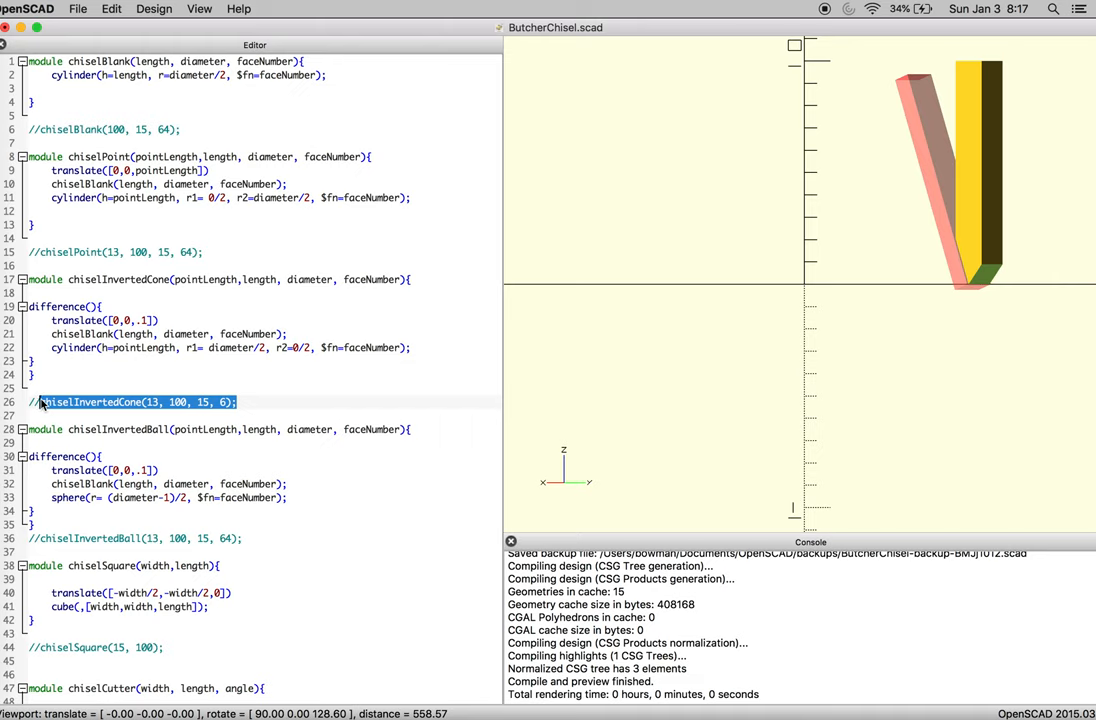
scroll(down, 3)
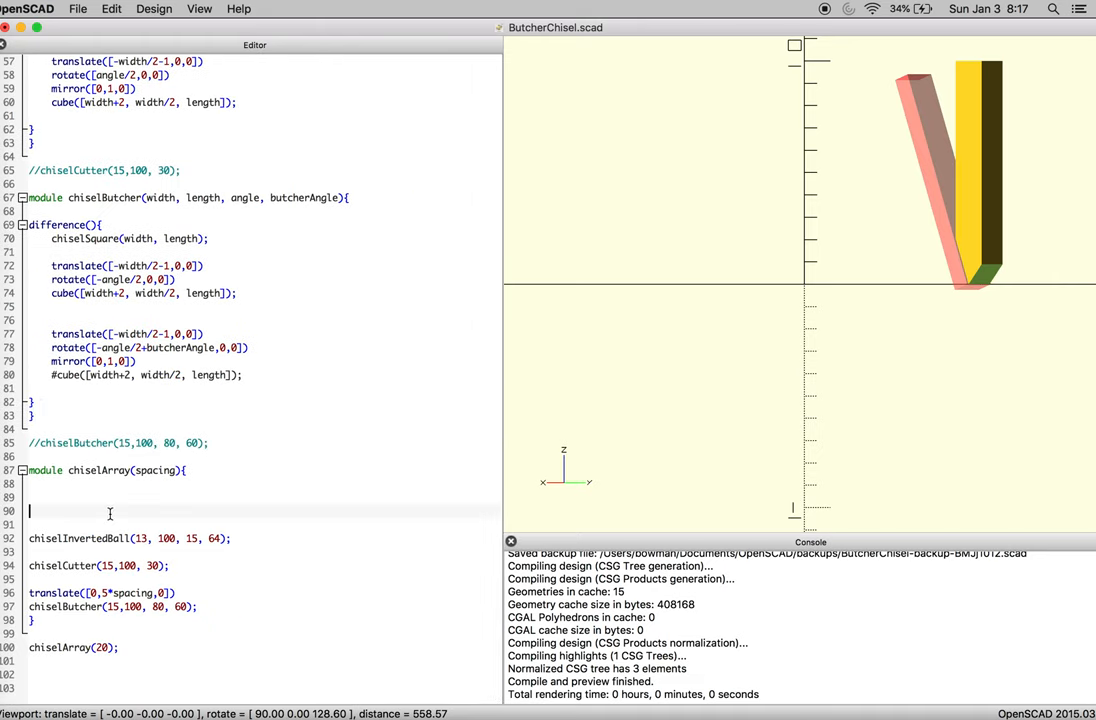
scroll(up, 3)
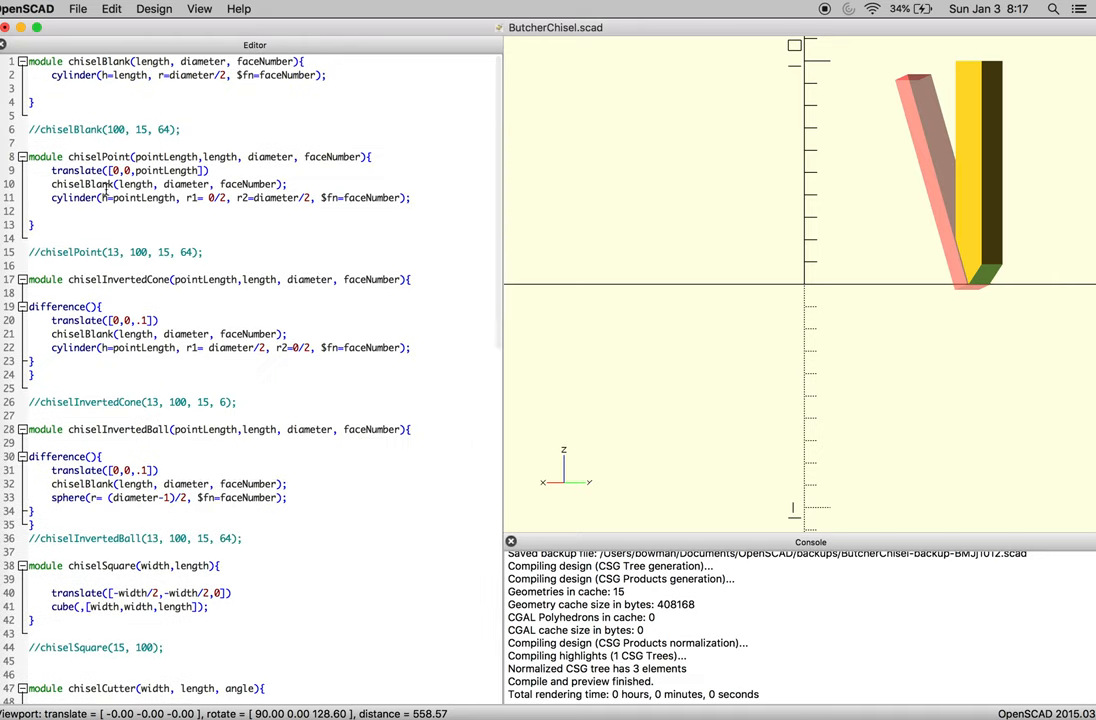
click(412, 198)
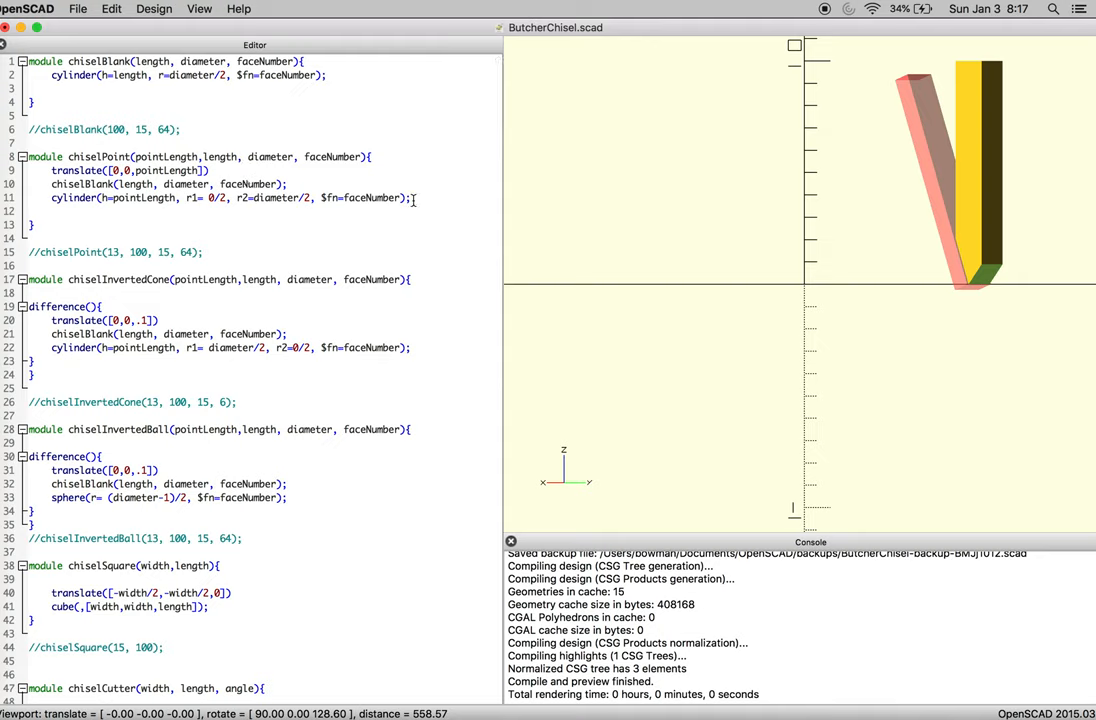
Add a chiselPoint(13, 100, 15, 64); call on a new line in chiselArray
double_click(194, 252)
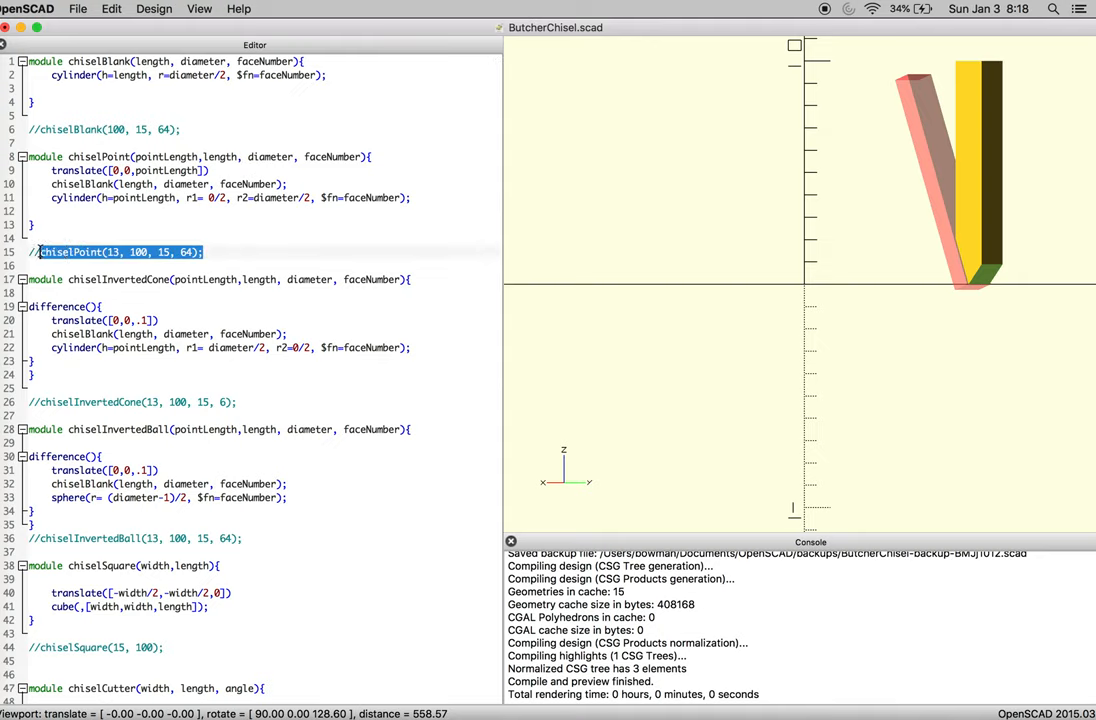
scroll(down, 3)
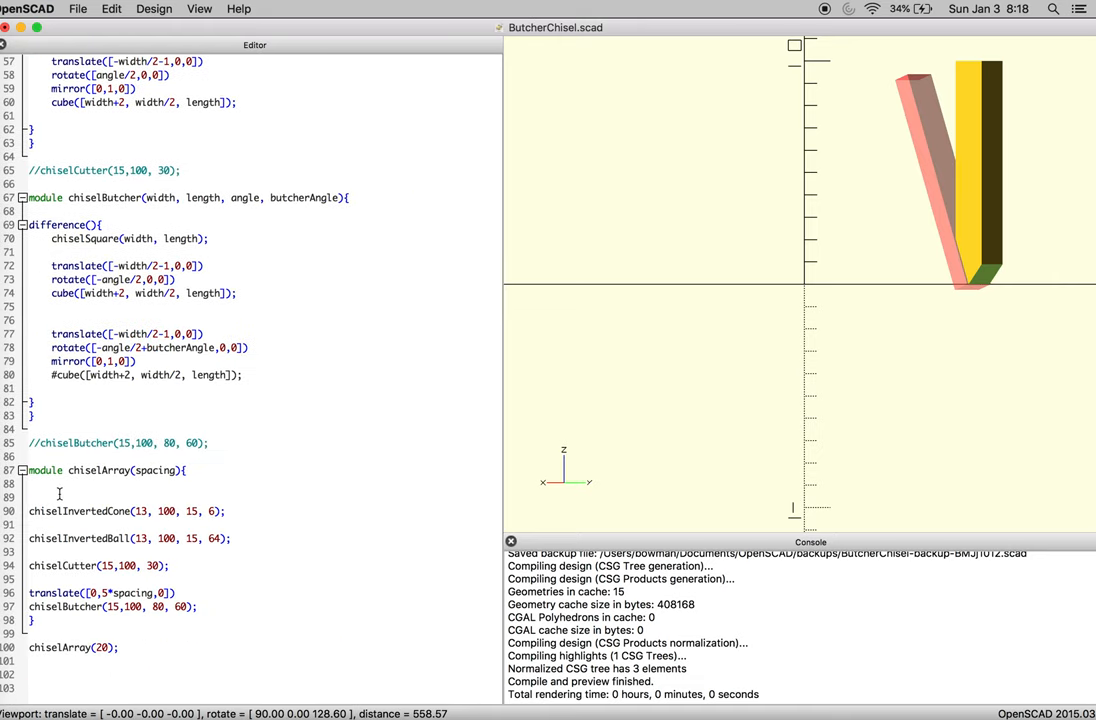
key(Return)
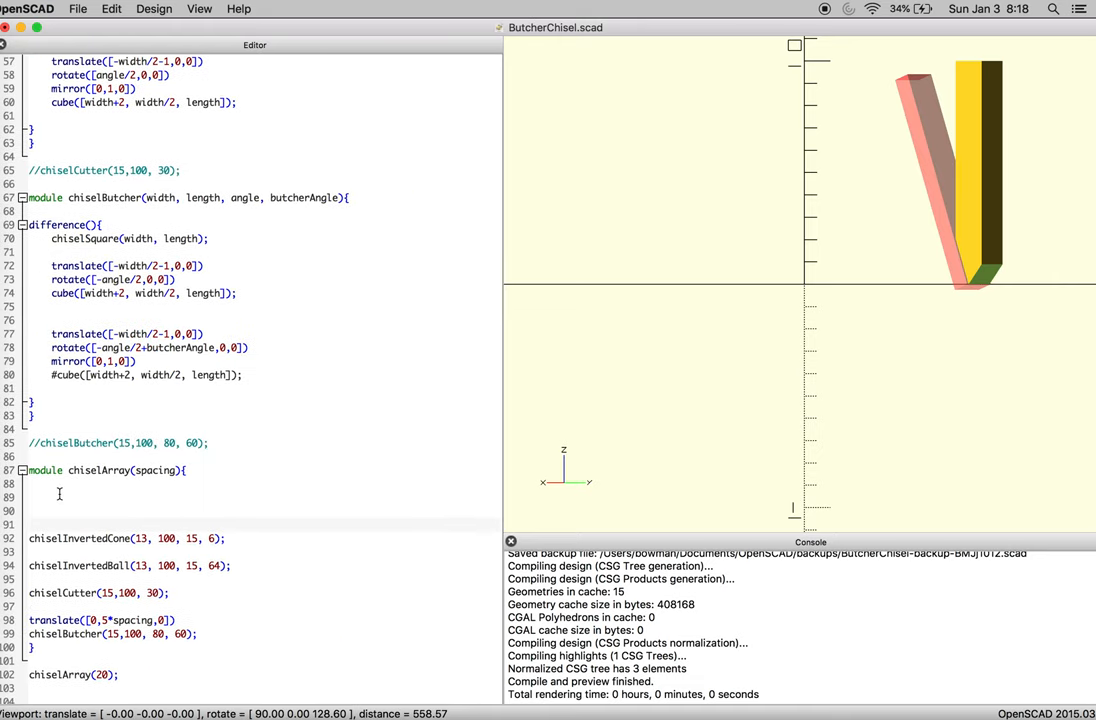
text(chiselPoint(13, 100, 15, 64);)
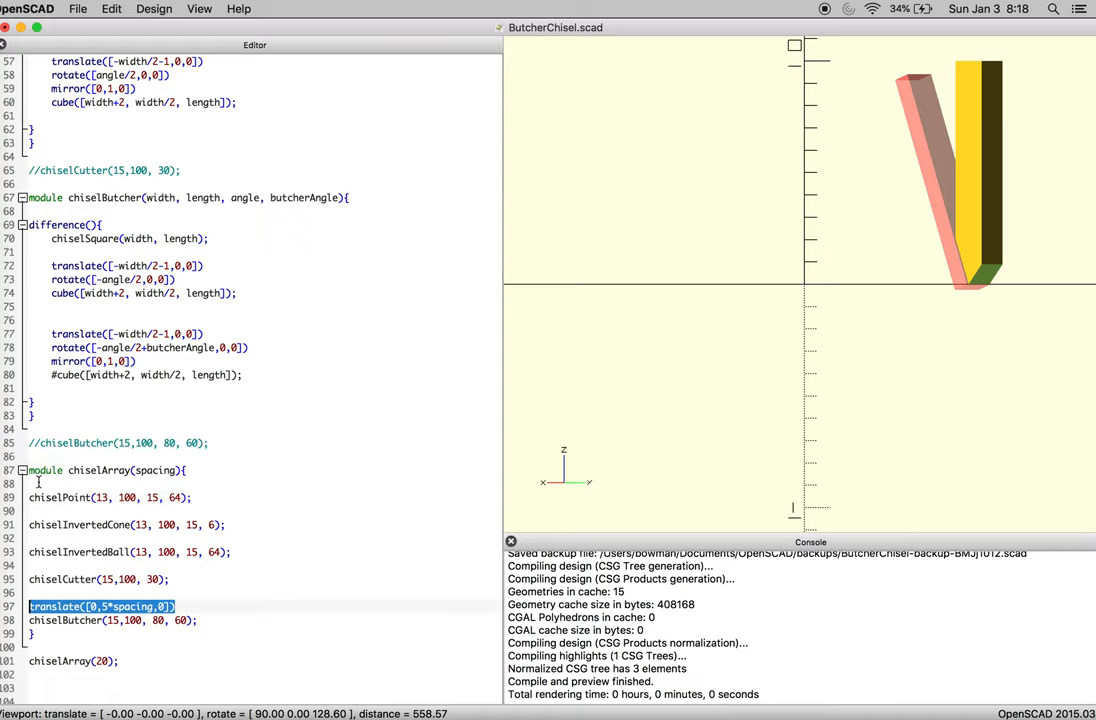
click(35, 483)
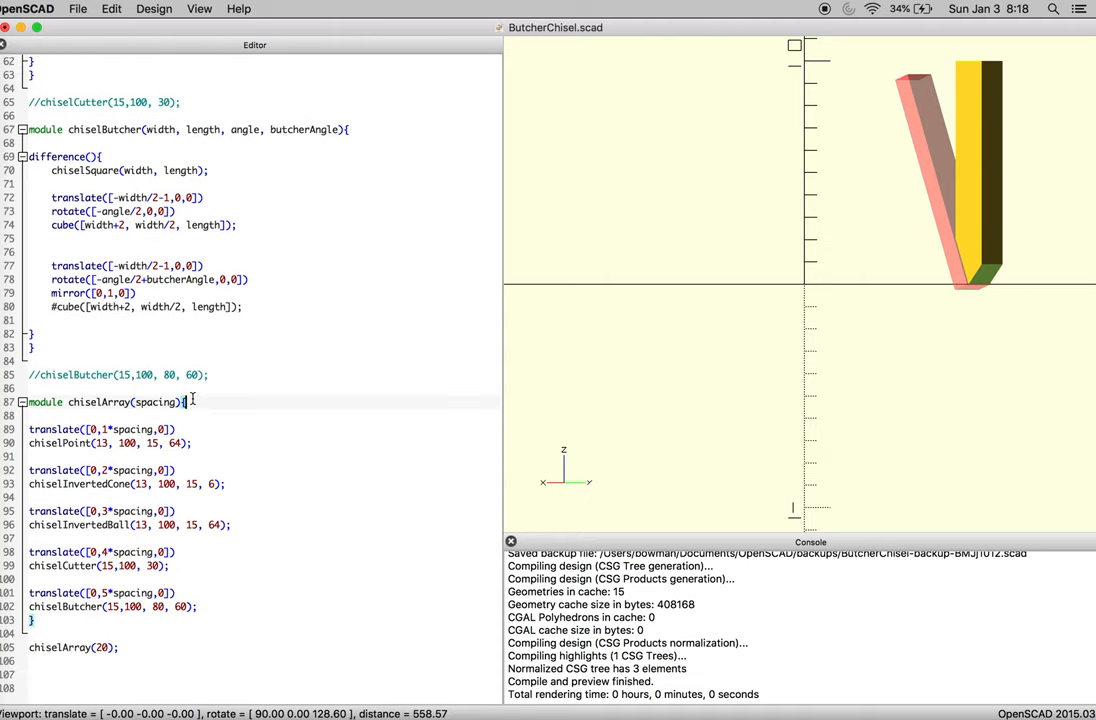
Select the chisel calls in chiselArray and offset them by 1–5 × spacing along Y
drag(29, 511, 198, 606)
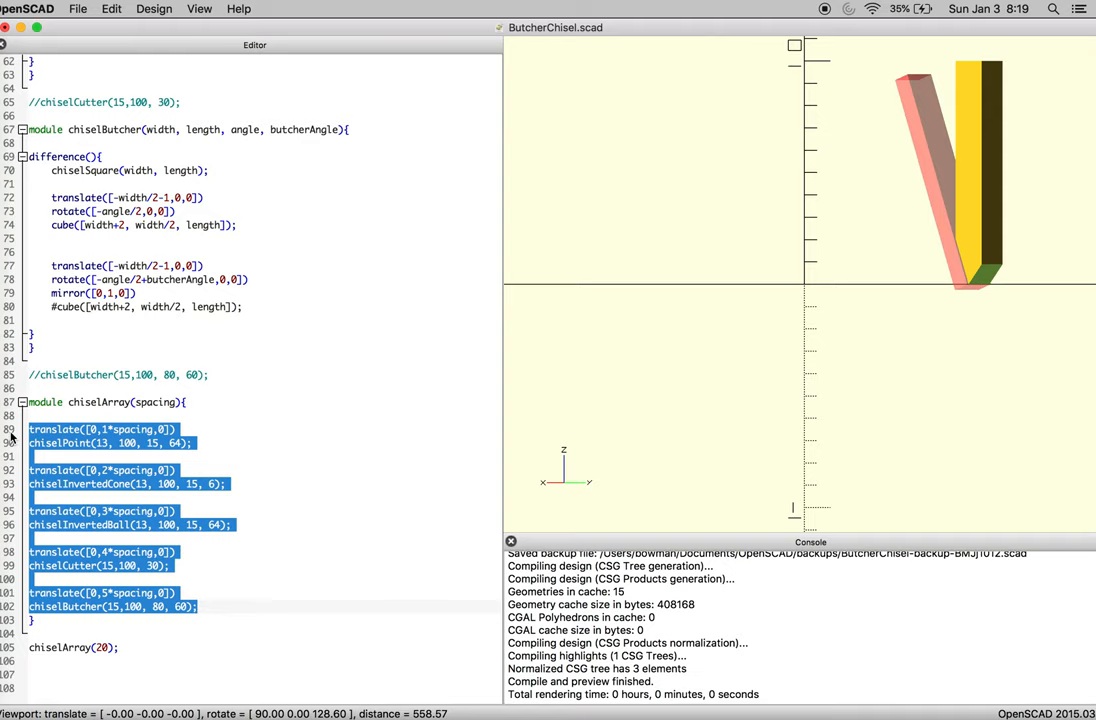
Indent the chisel calls, set chiselInvertedCone's last argument to 64, and orbit the preview
click(307, 457)
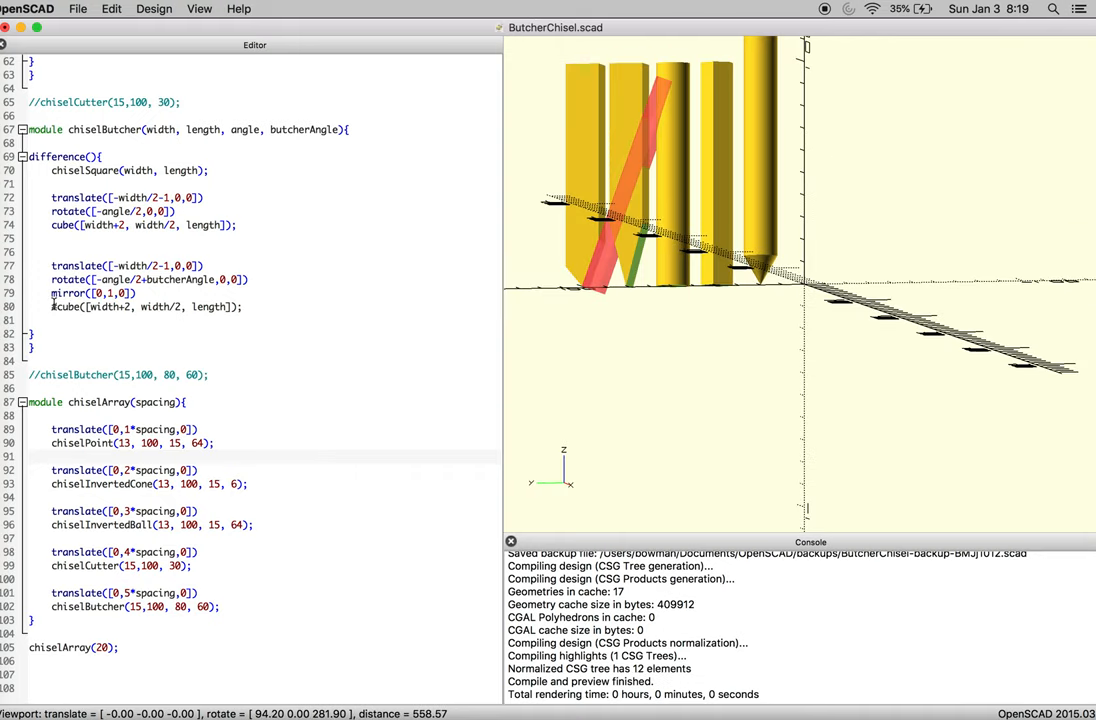
click(154, 8)
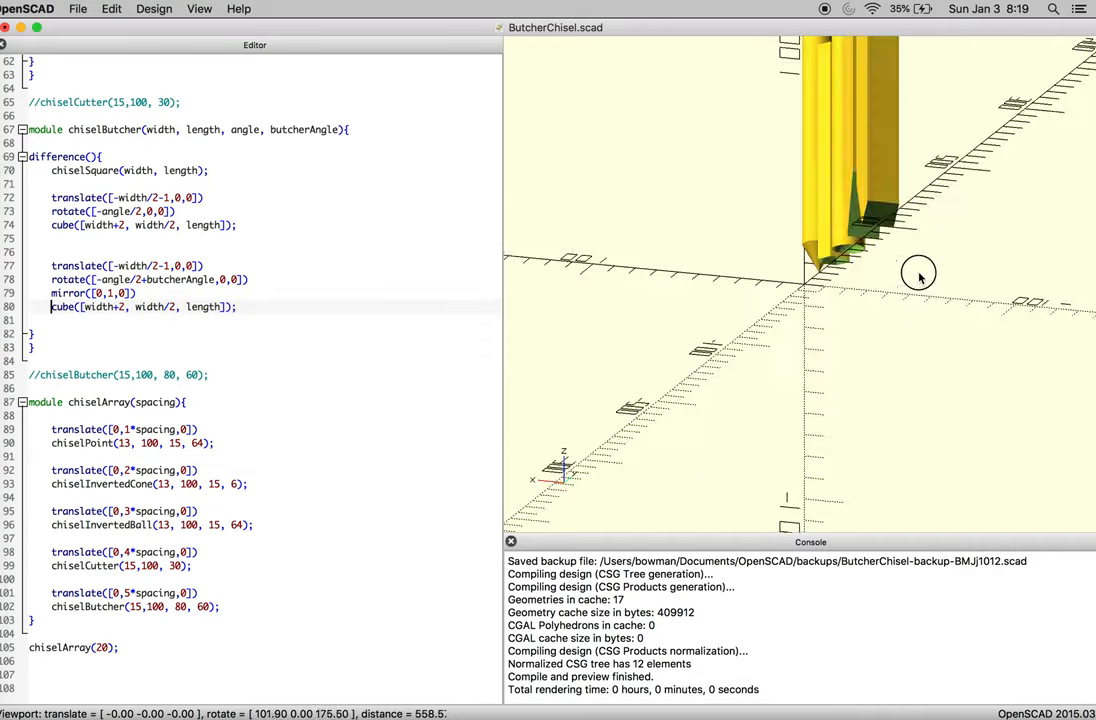
drag(918, 275, 887, 237)
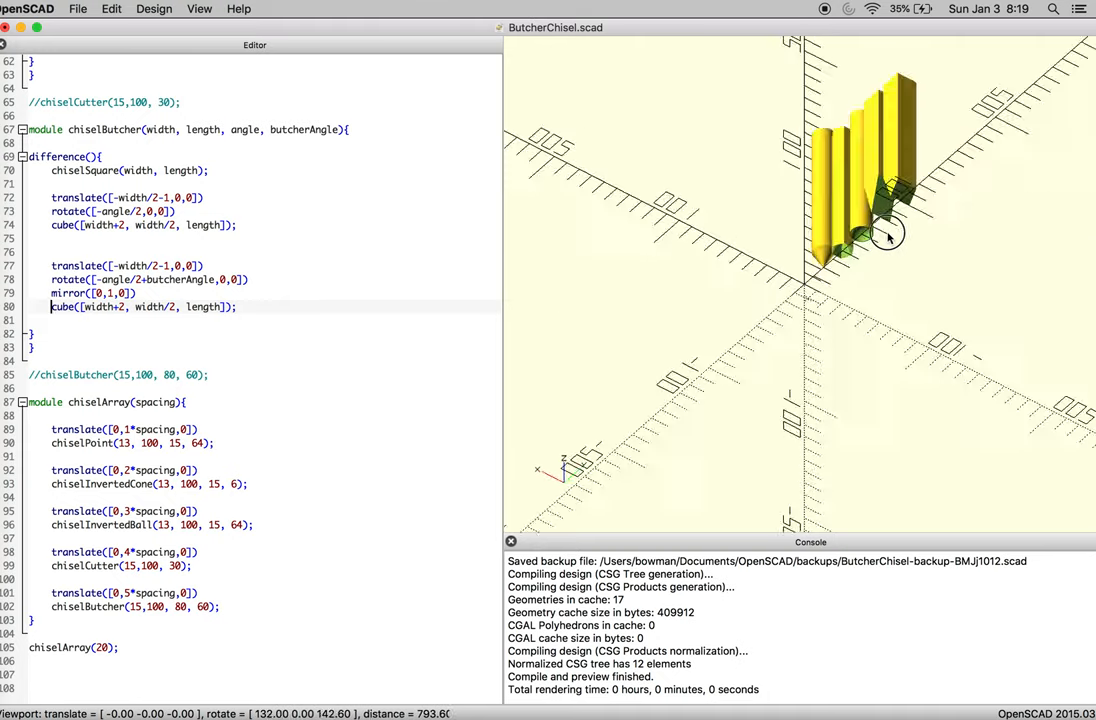
drag(885, 235, 810, 220)
text(4)
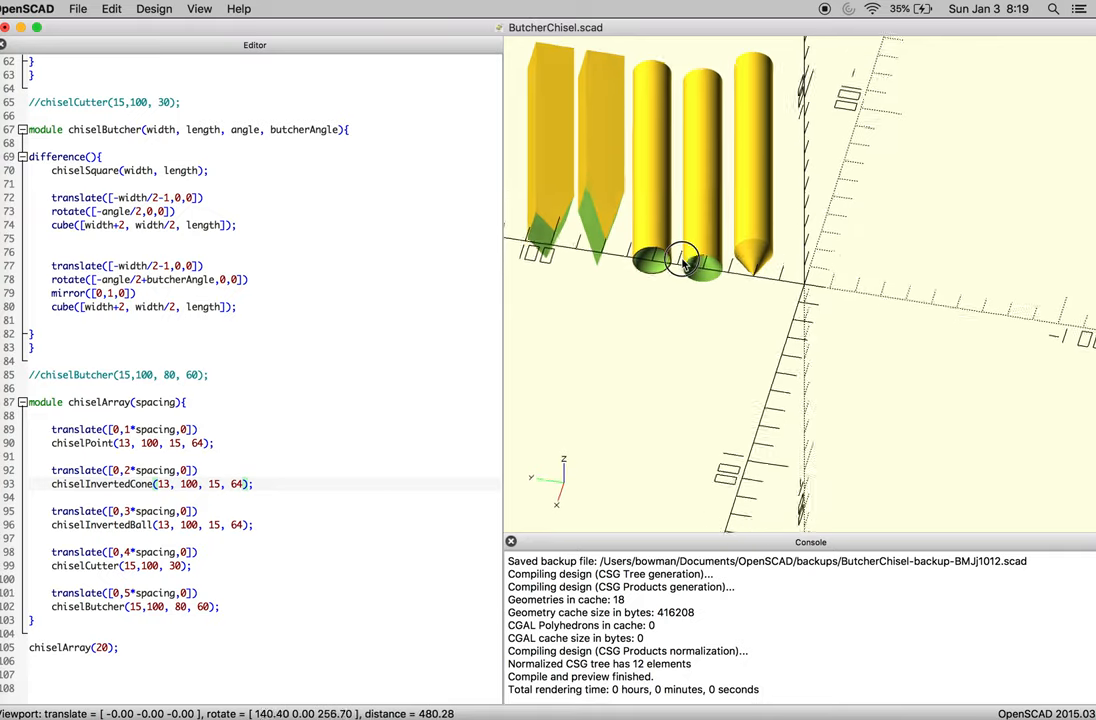
drag(685, 260, 750, 168)
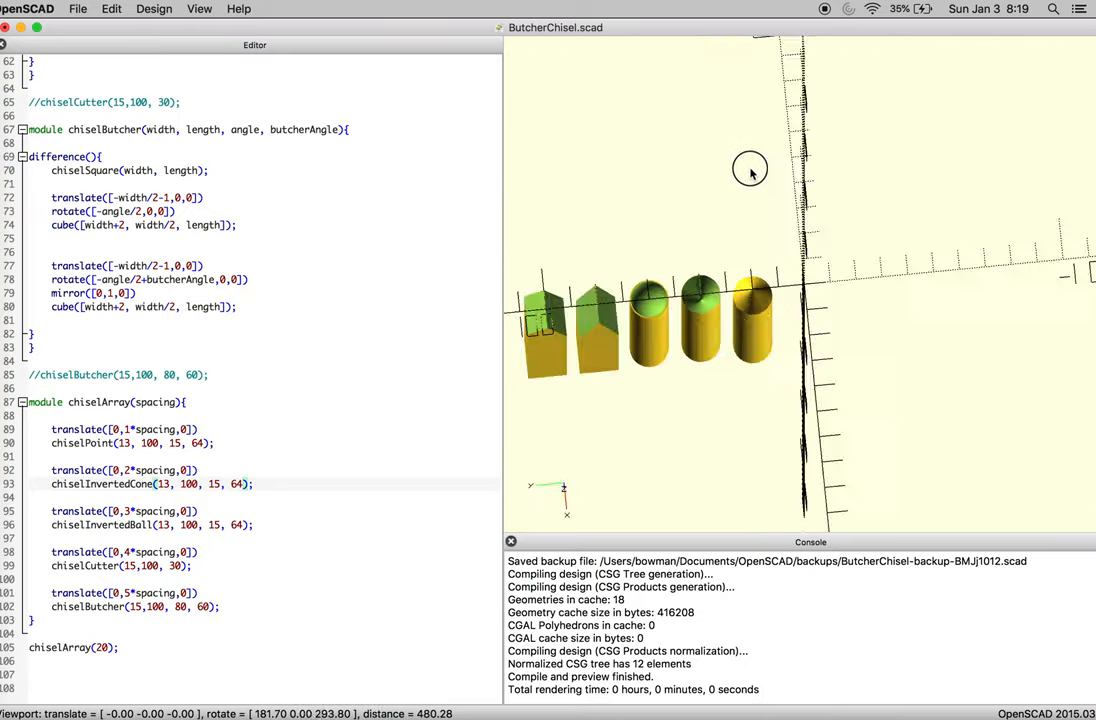
drag(750, 168, 870, 285)
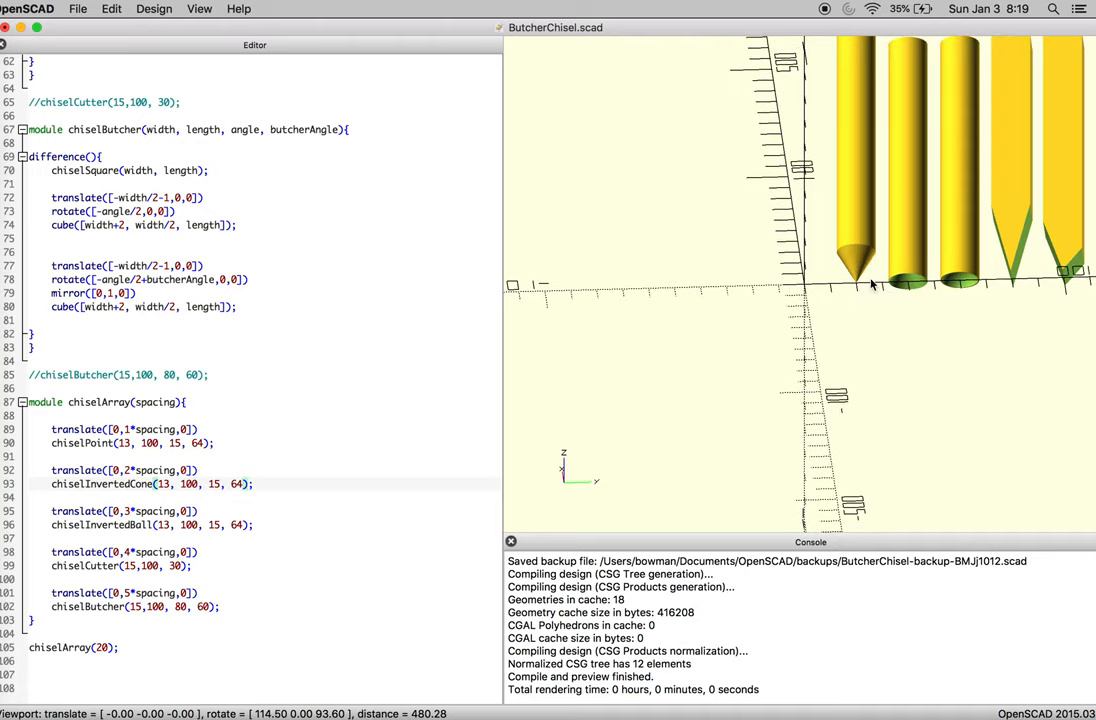
scroll(down, 3)
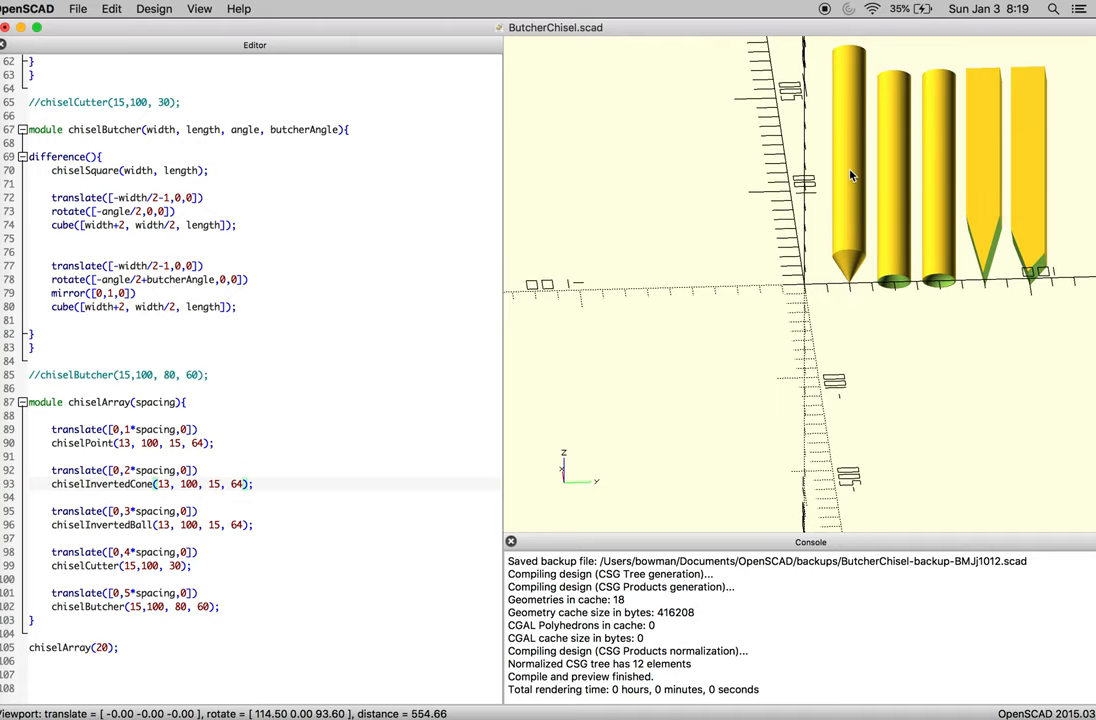
drag(850, 175, 843, 188)
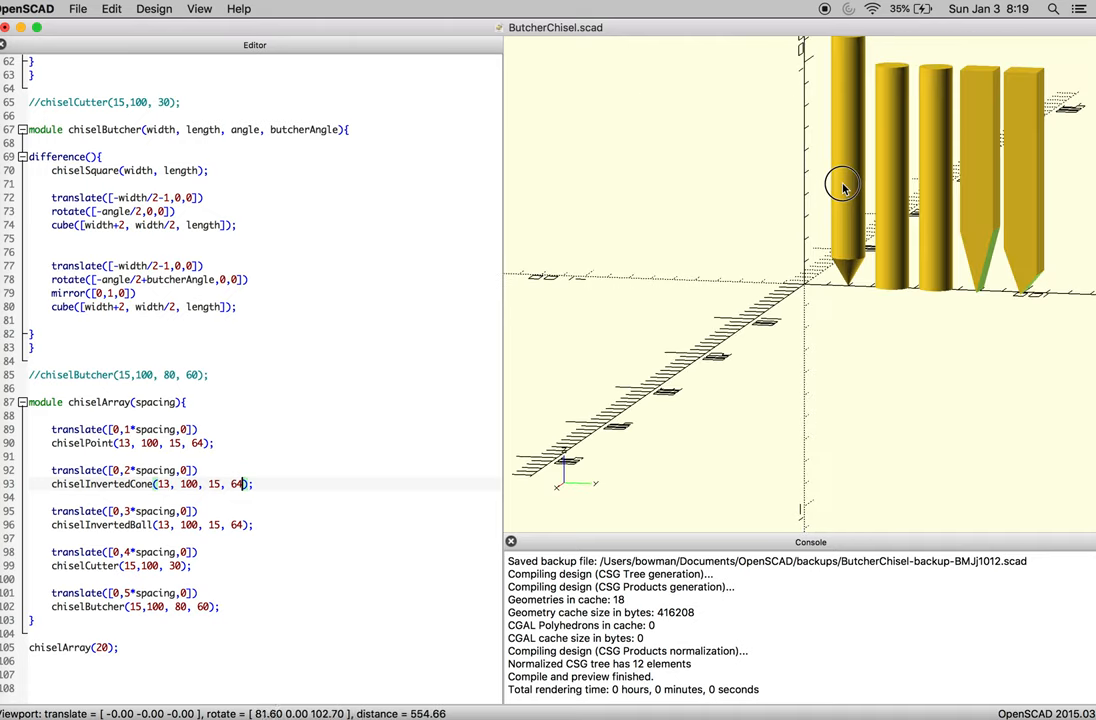
drag(843, 189, 835, 207)
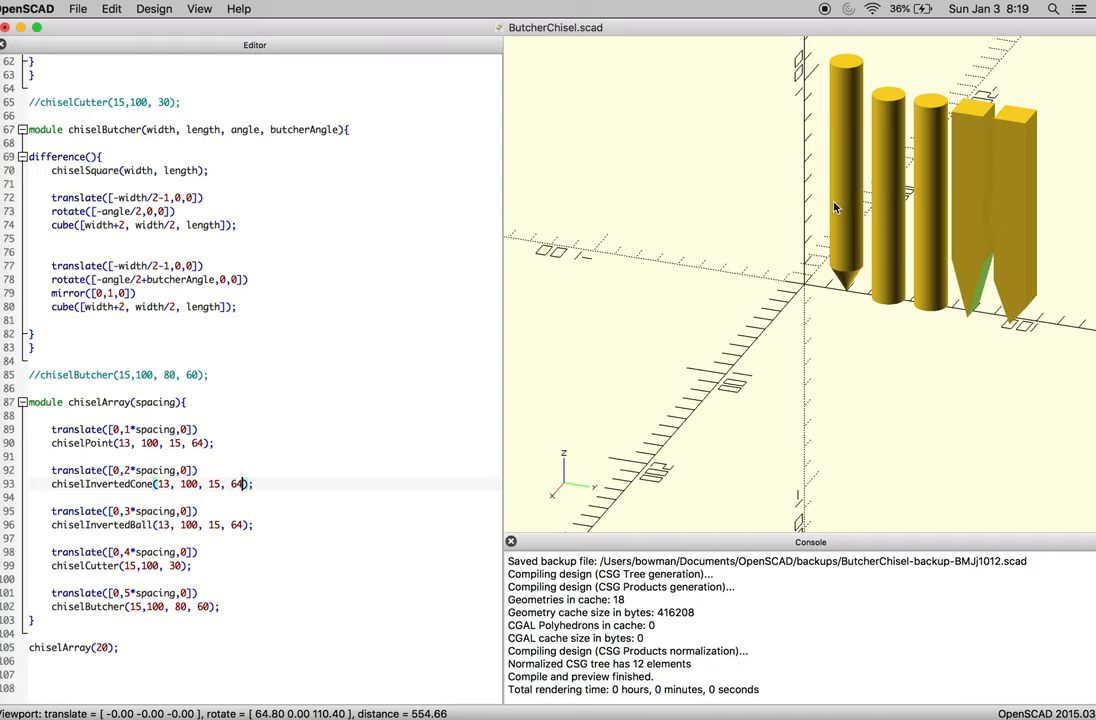
drag(835, 207, 870, 385)
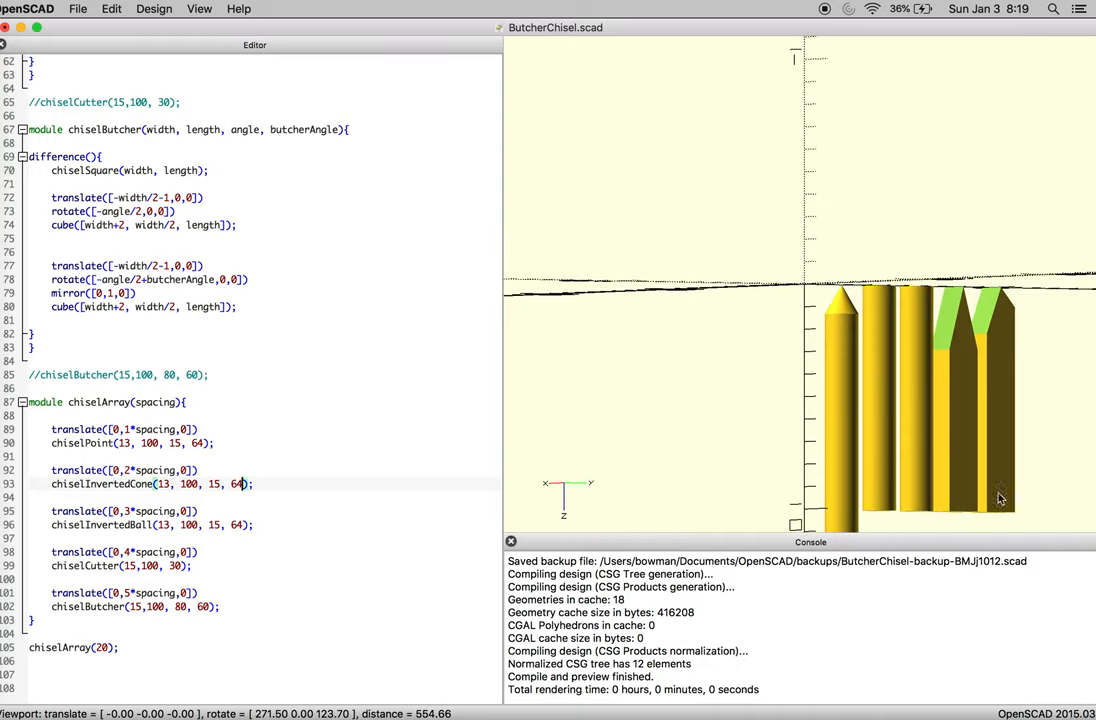
mouse_move(993, 518)
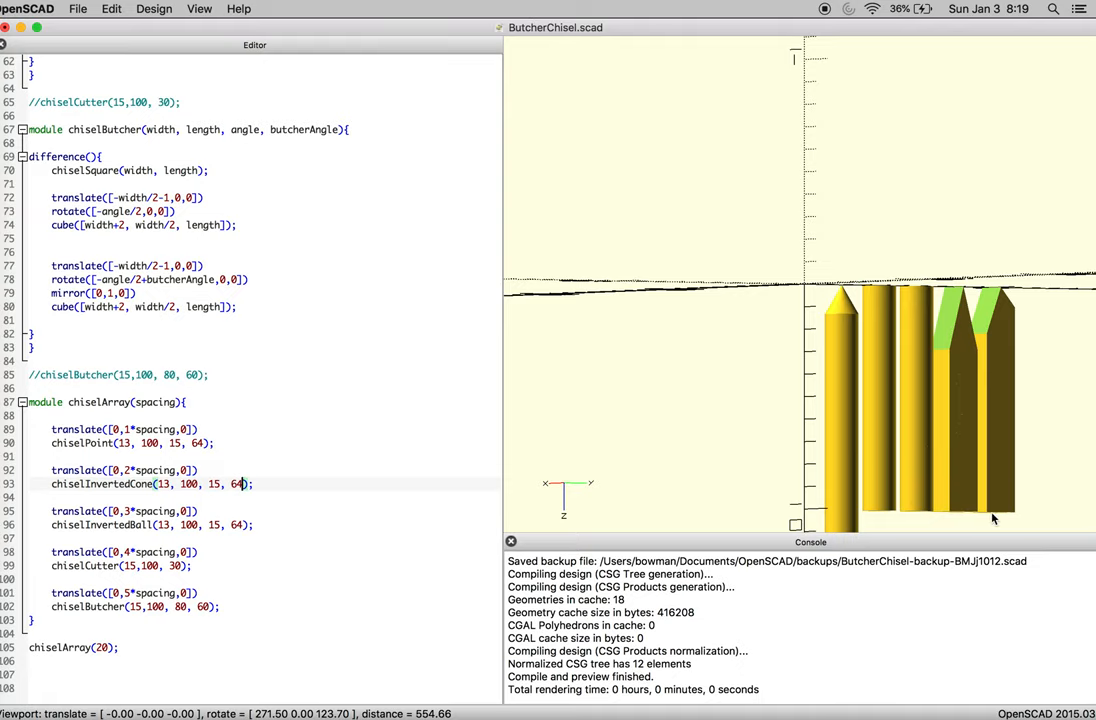
mouse_move(920, 509)
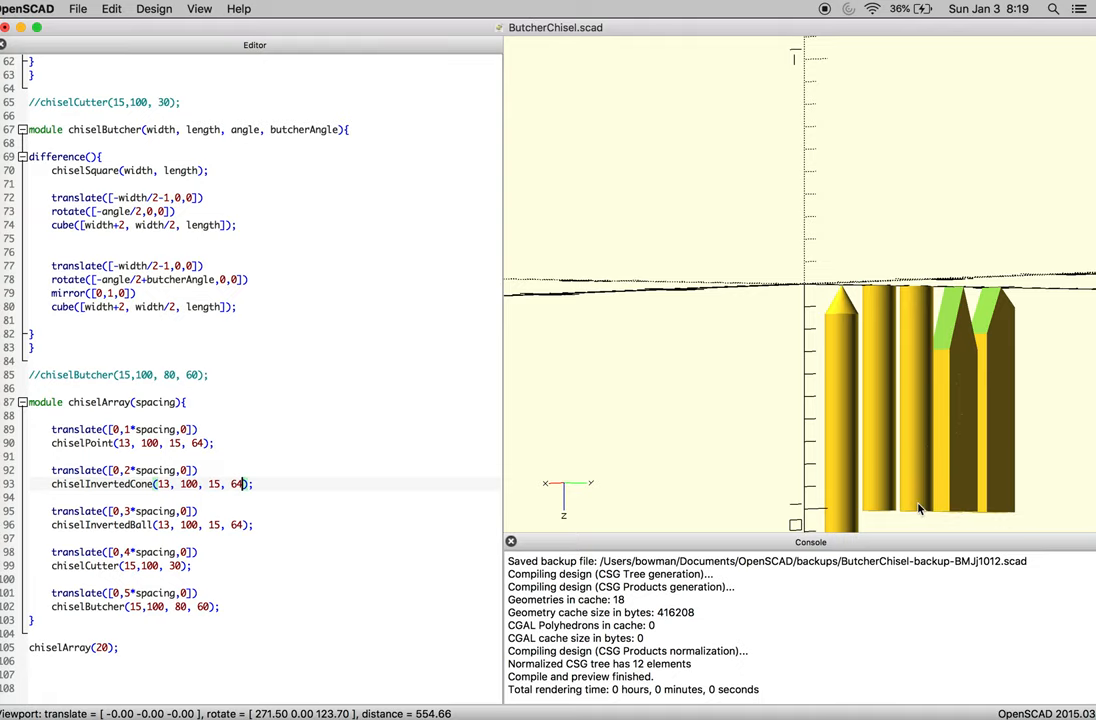
drag(920, 510, 880, 420)
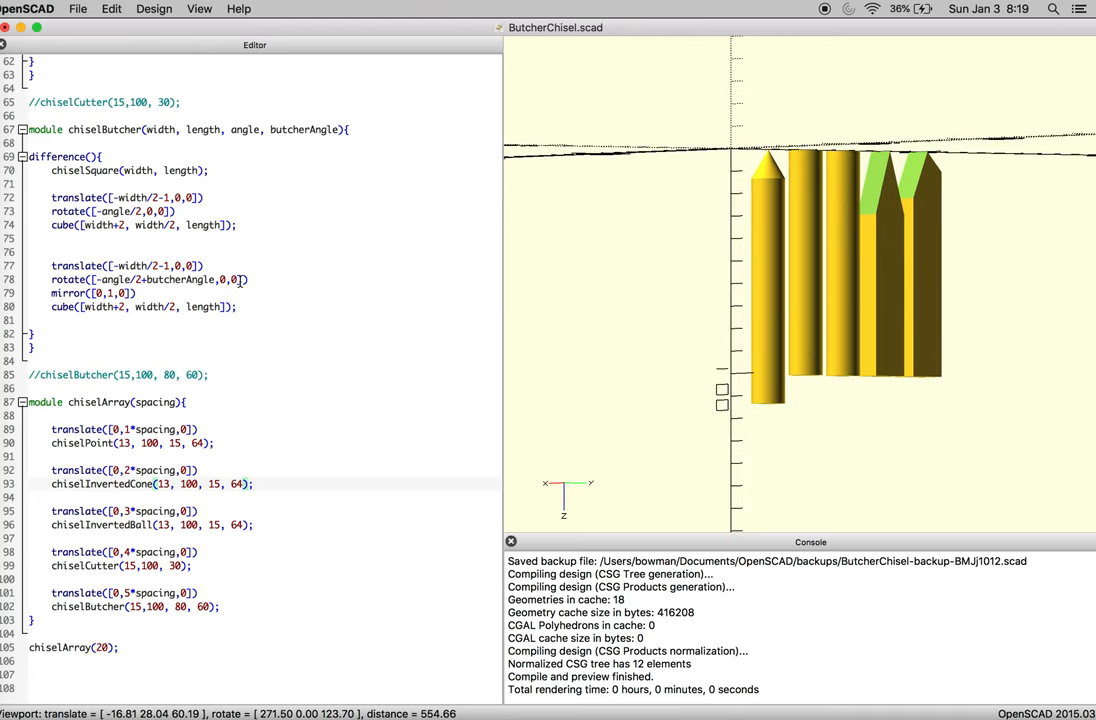
scroll(up, 3)
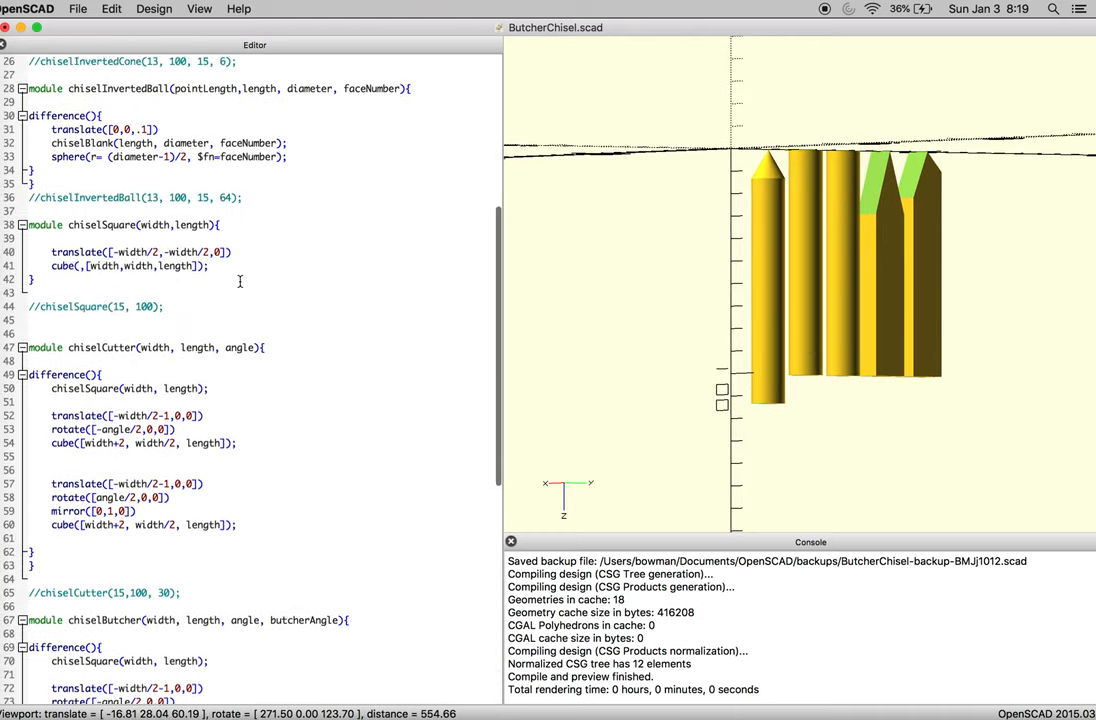
Change chiselPoint's blank length to length-pointLength and orbit to confirm equal chisel heights
scroll(up, 3)
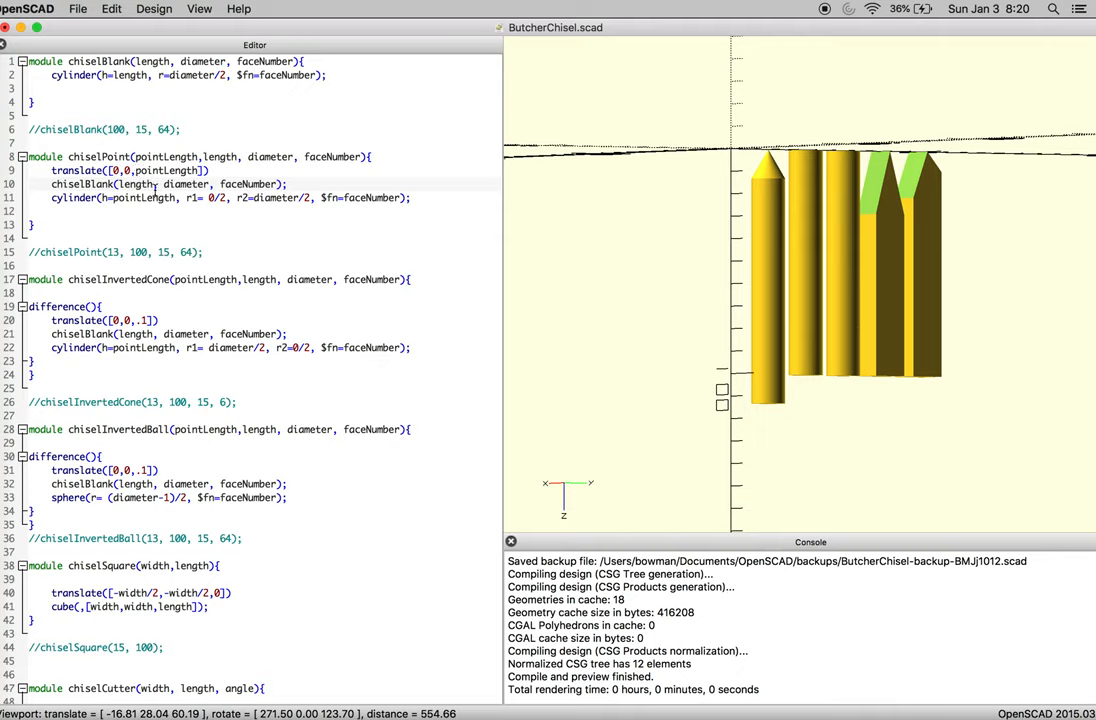
double_click(132, 184)
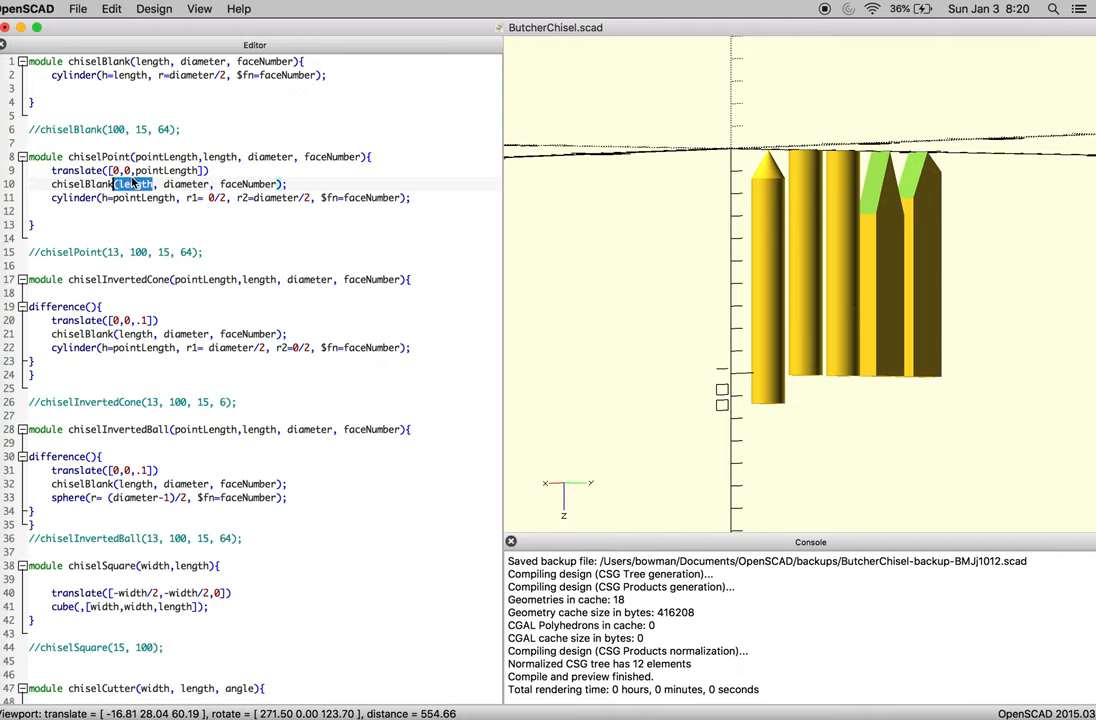
double_click(160, 170)
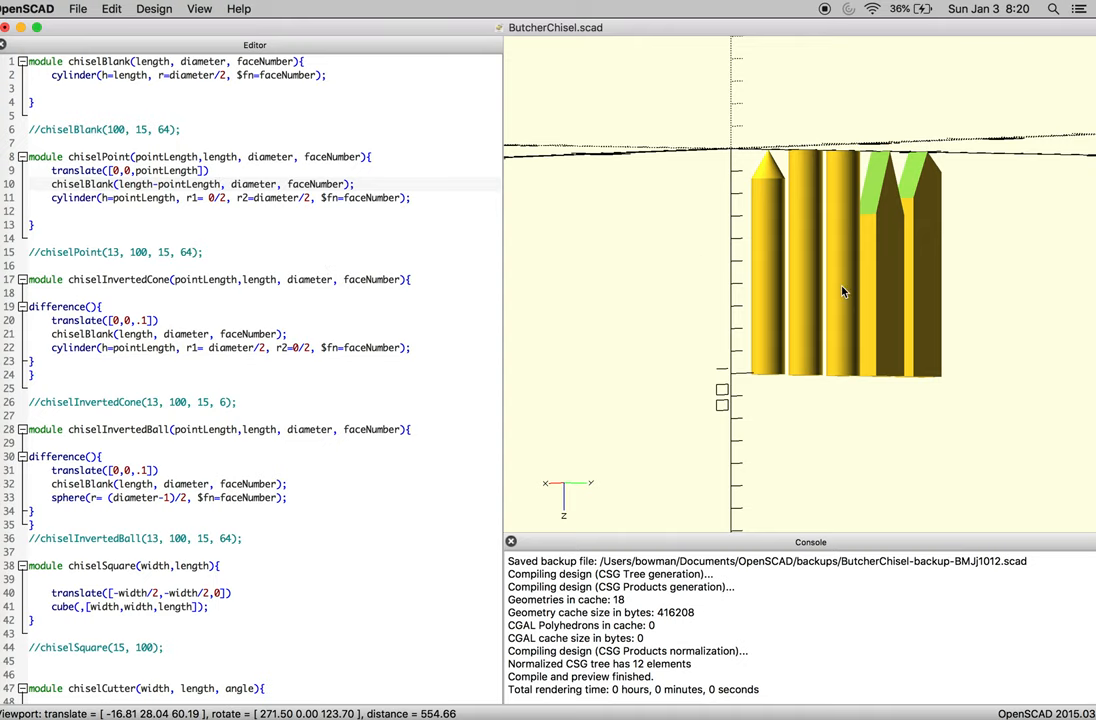
drag(843, 291, 870, 267)
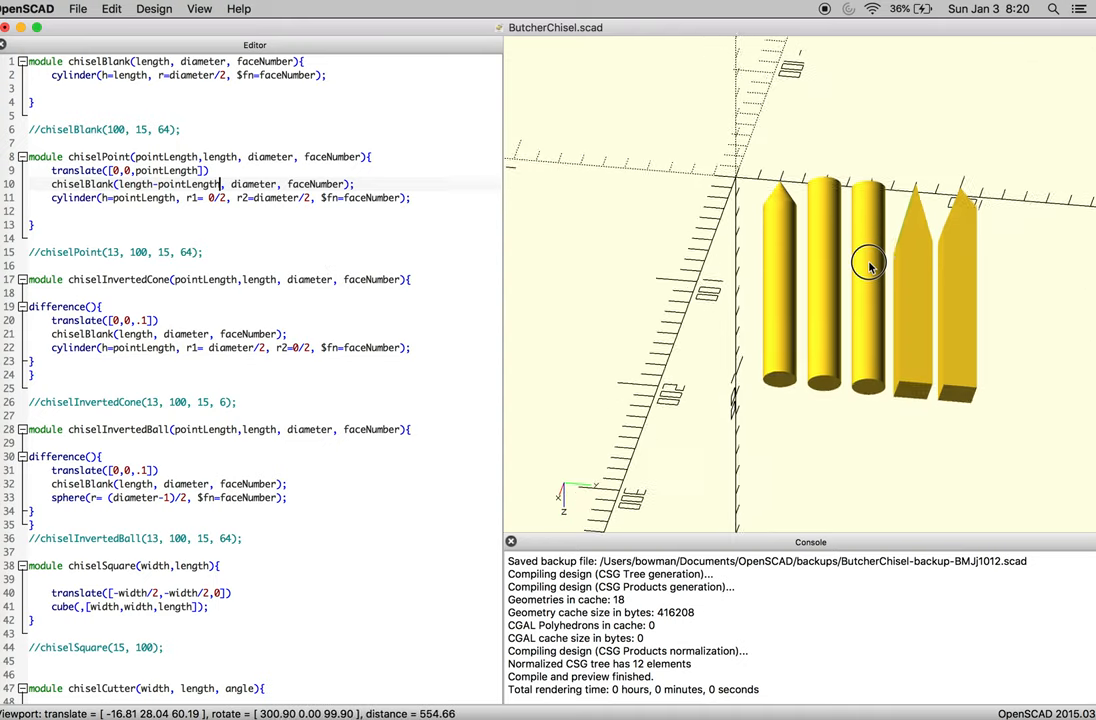
drag(868, 265, 935, 383)
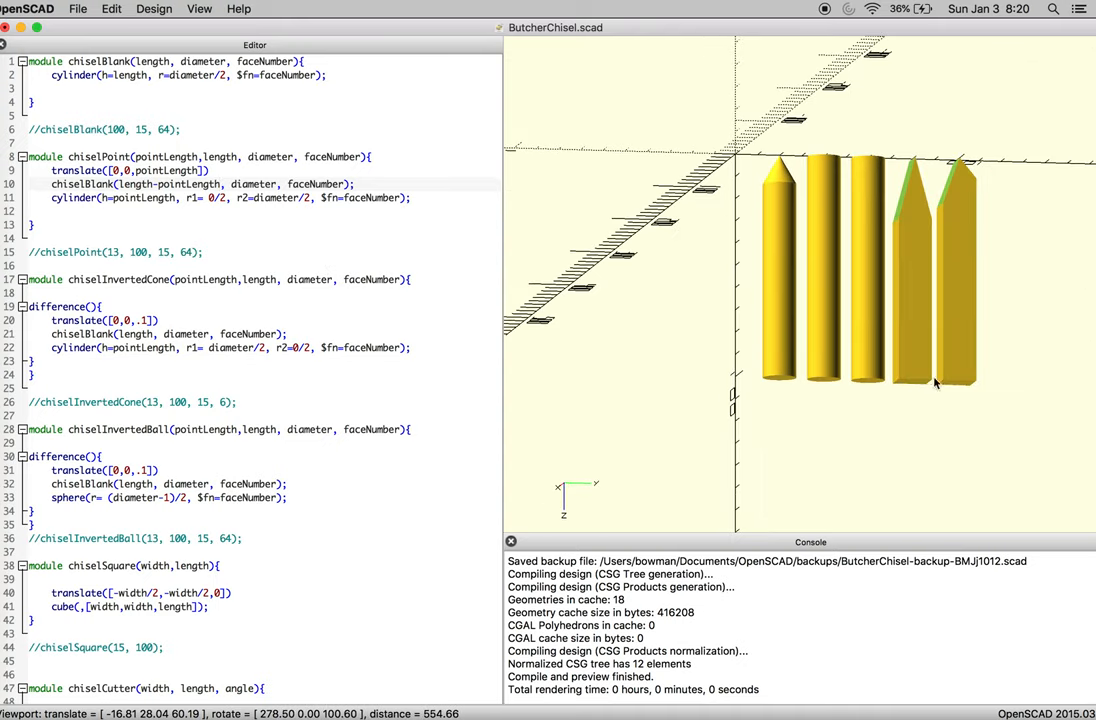
mouse_move(850, 420)
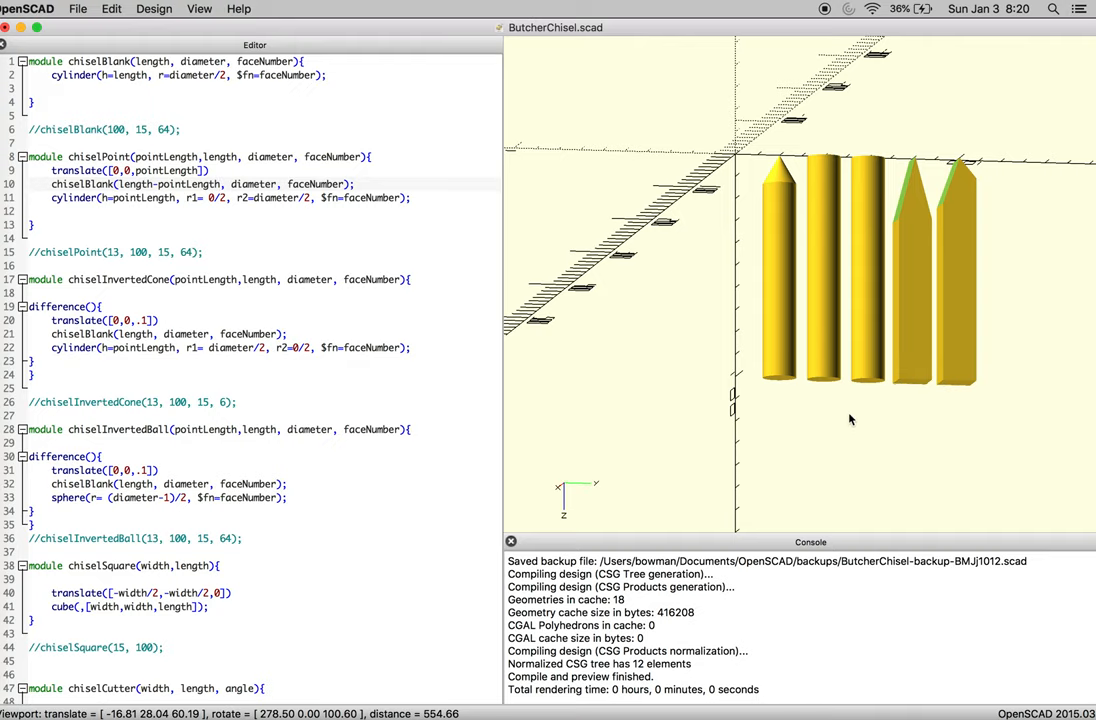
scroll(down, 3)
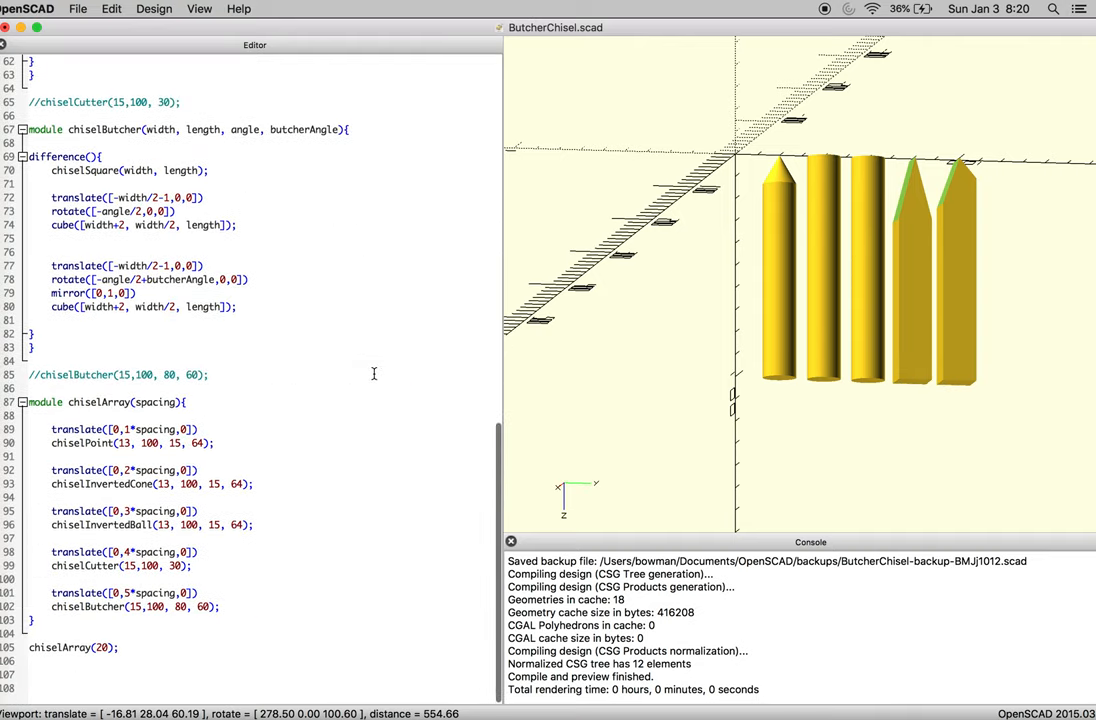
click(77, 8)
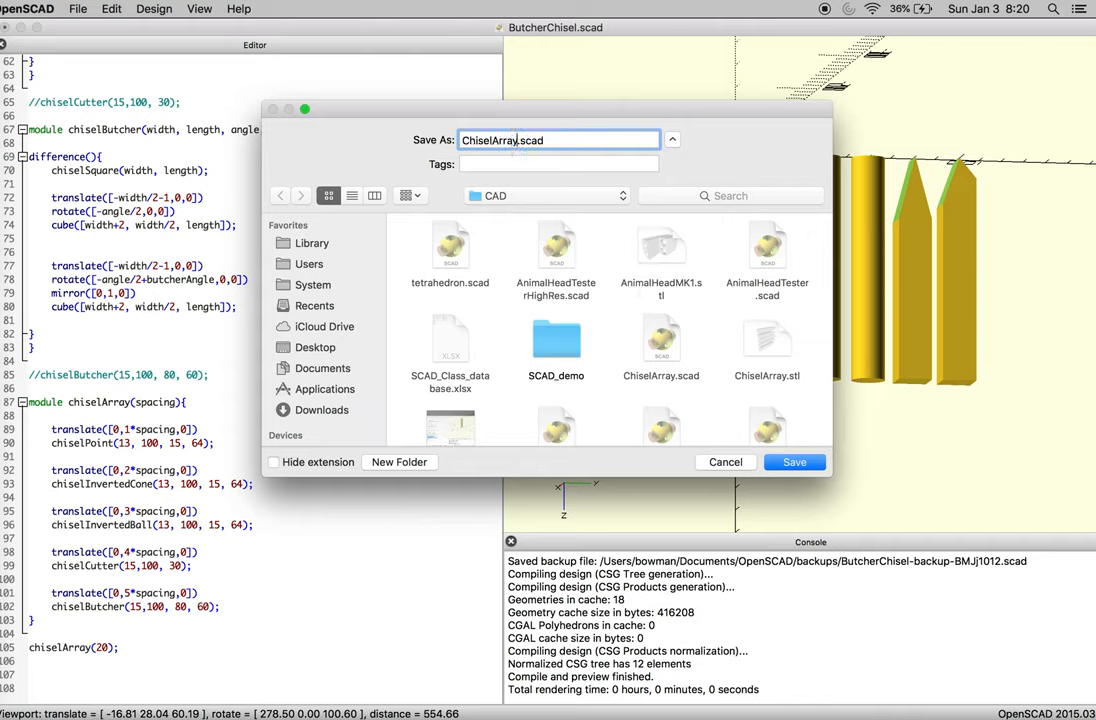
Save the file as ChiselArray_edits.scad in the CAD folder
text(_edits)
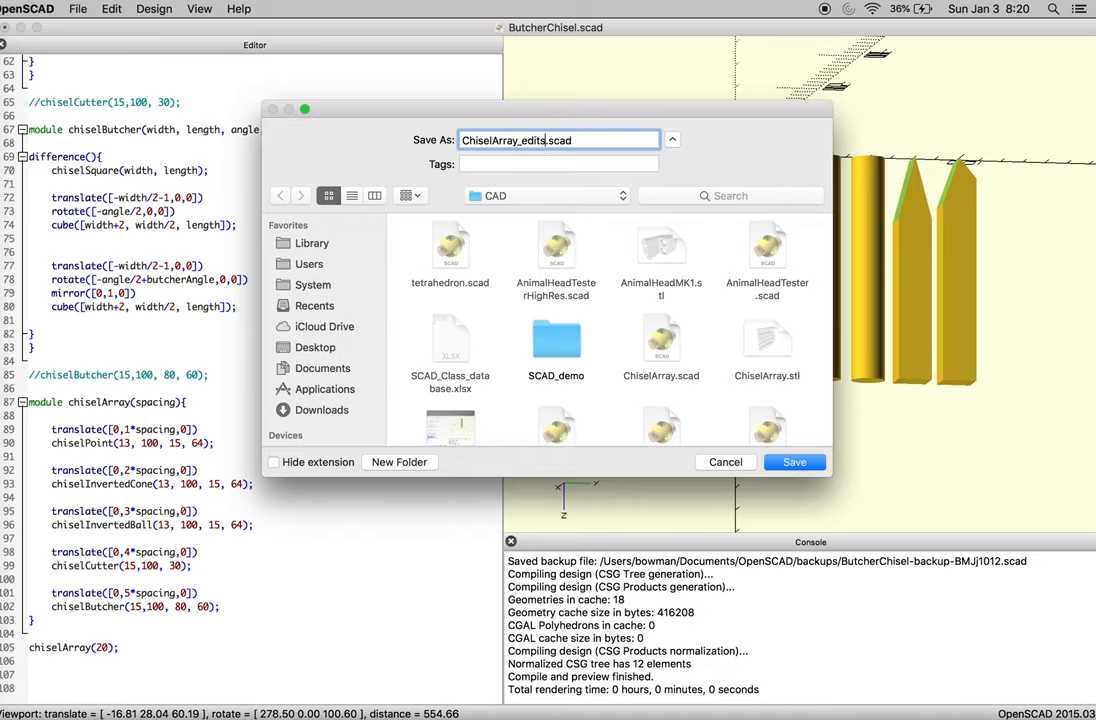
click(794, 462)
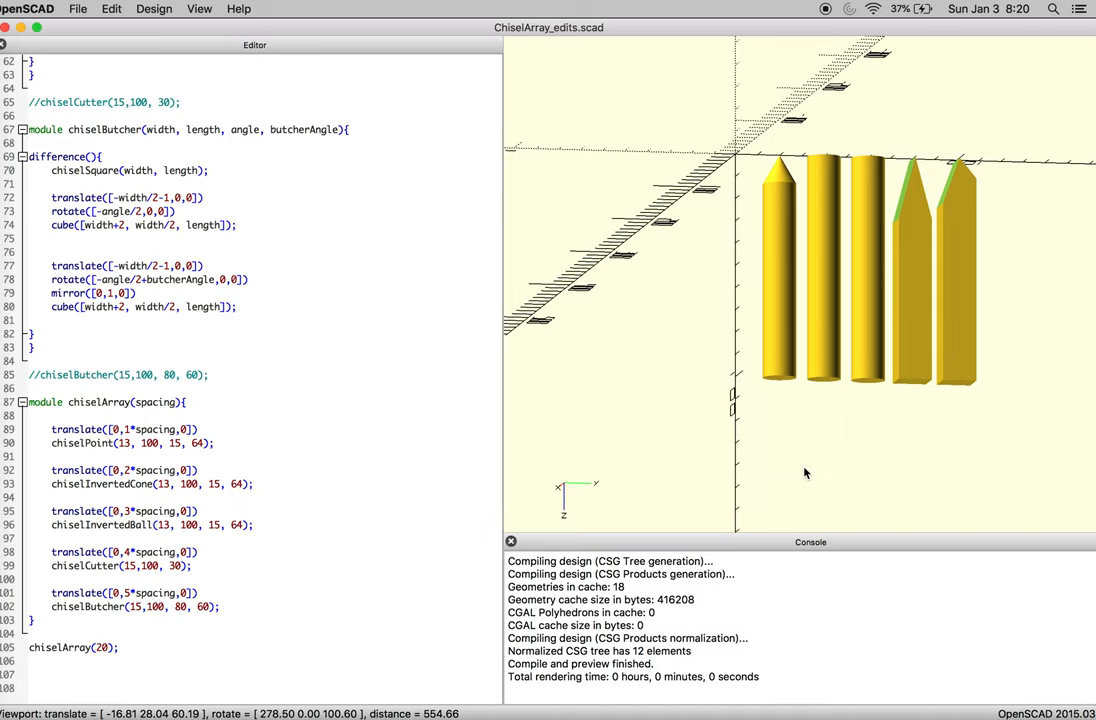
mouse_move(868, 388)
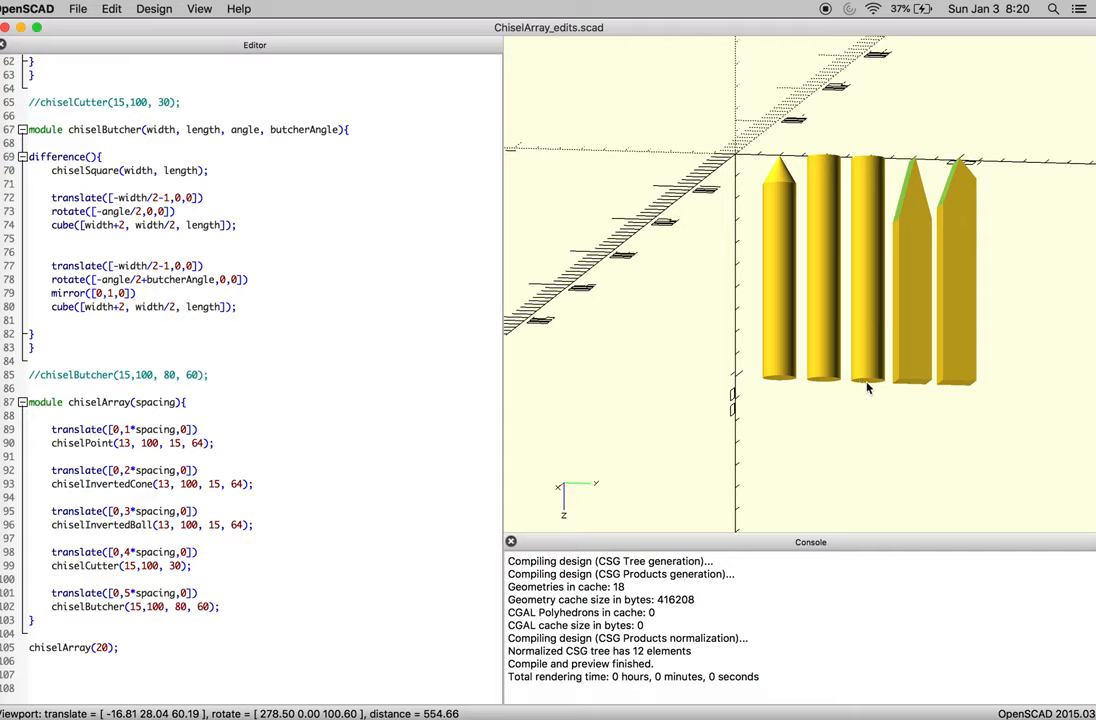